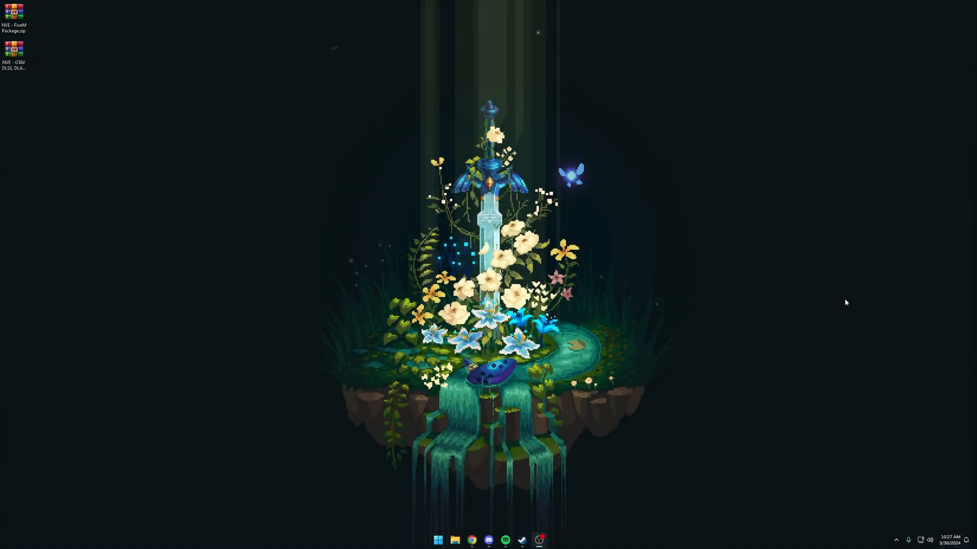
- Open the Razed creator page at patreon.com/razedmods and scroll through its mods and shaders
{"action": "left_click", "coordinate": [472, 541]}
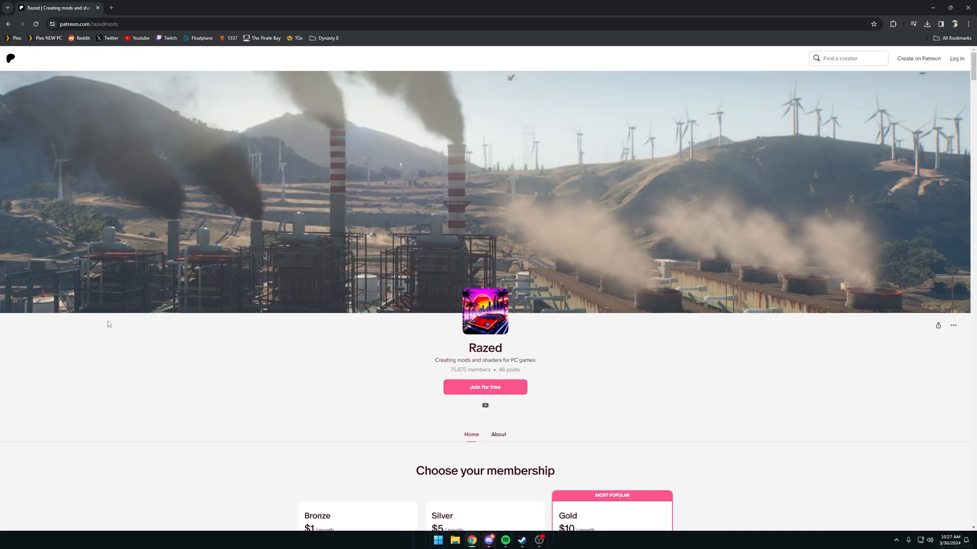
{"action": "scroll", "scroll_direction": "down", "scroll_amount": 3}
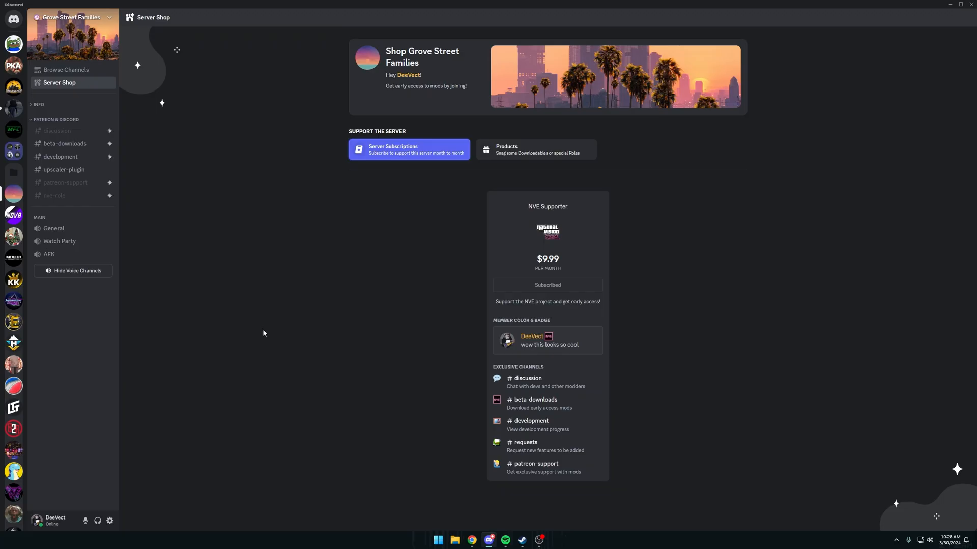
{"action": "mouse_move", "coordinate": [181, 276]}
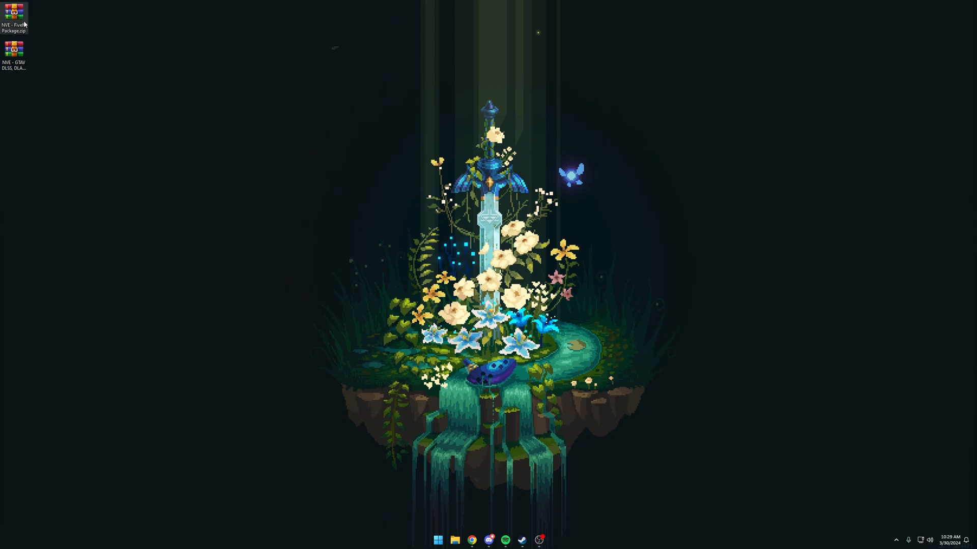
- Open the NVE FiveM archive and browse from the FiveM shortcut's location into FiveM Application Data
{"action": "double_click", "coordinate": [13, 12]}
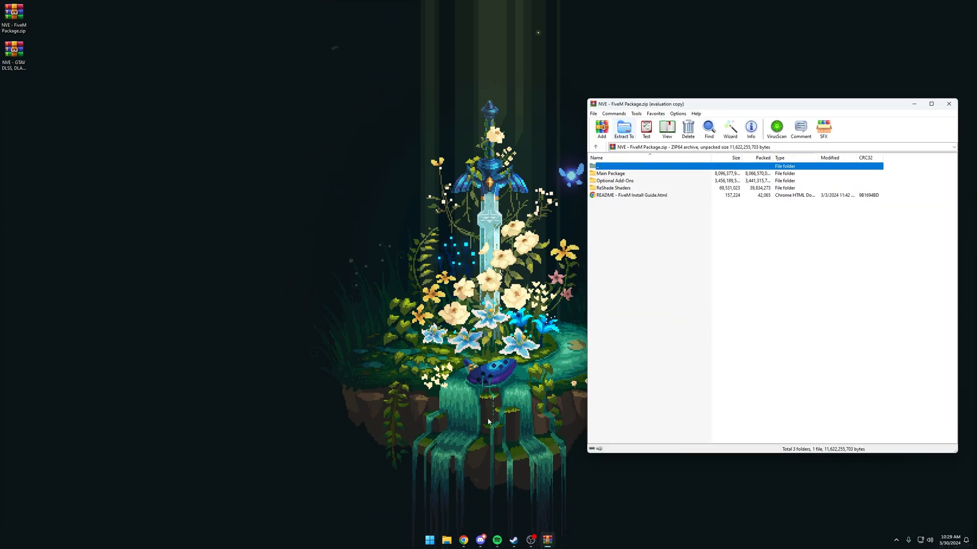
{"action": "left_click", "coordinate": [428, 540]}
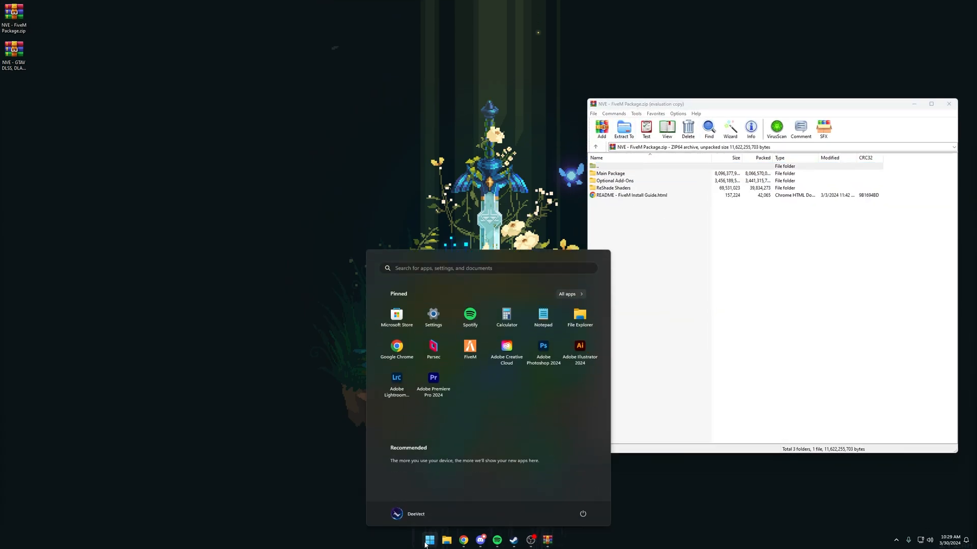
{"action": "type", "text": "fivem"}
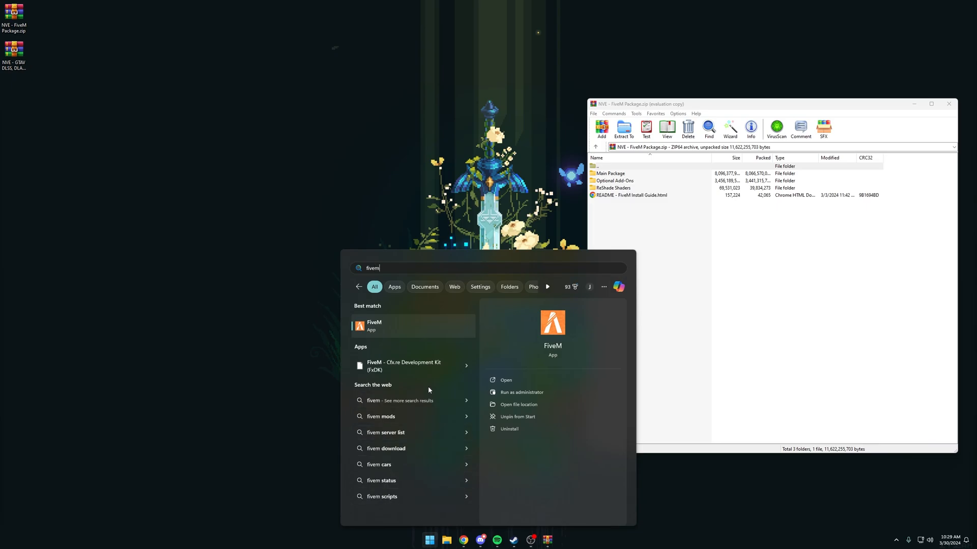
{"action": "left_click", "coordinate": [517, 404]}
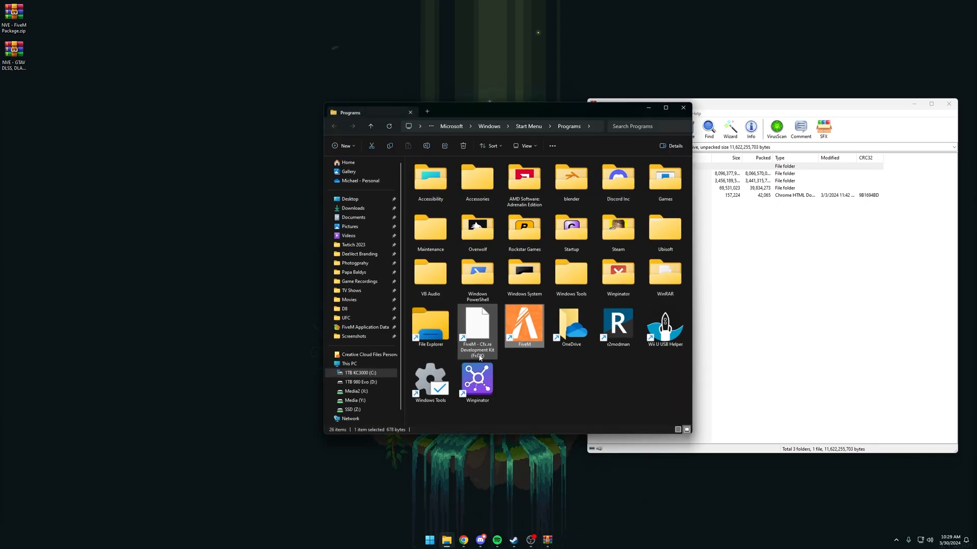
{"action": "right_click", "coordinate": [524, 325]}
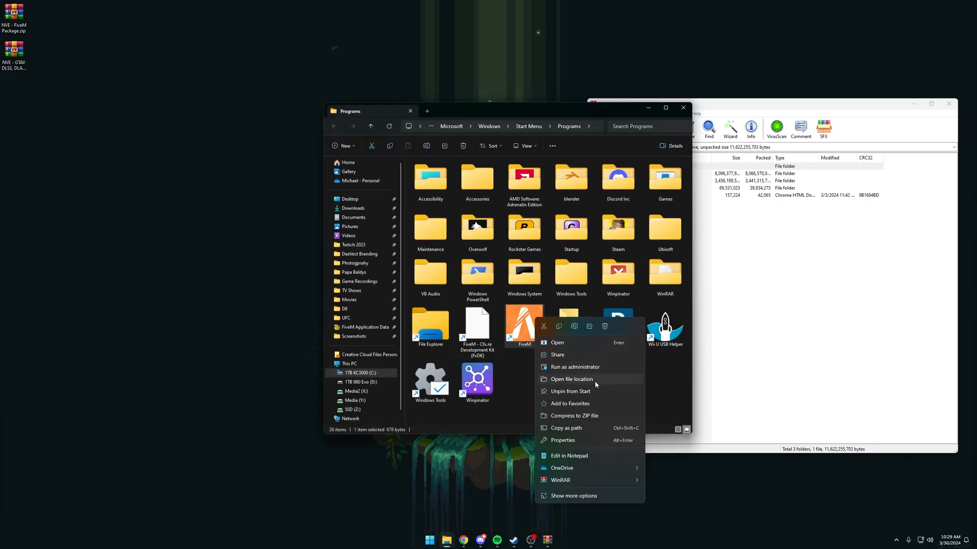
{"action": "left_click", "coordinate": [571, 380]}
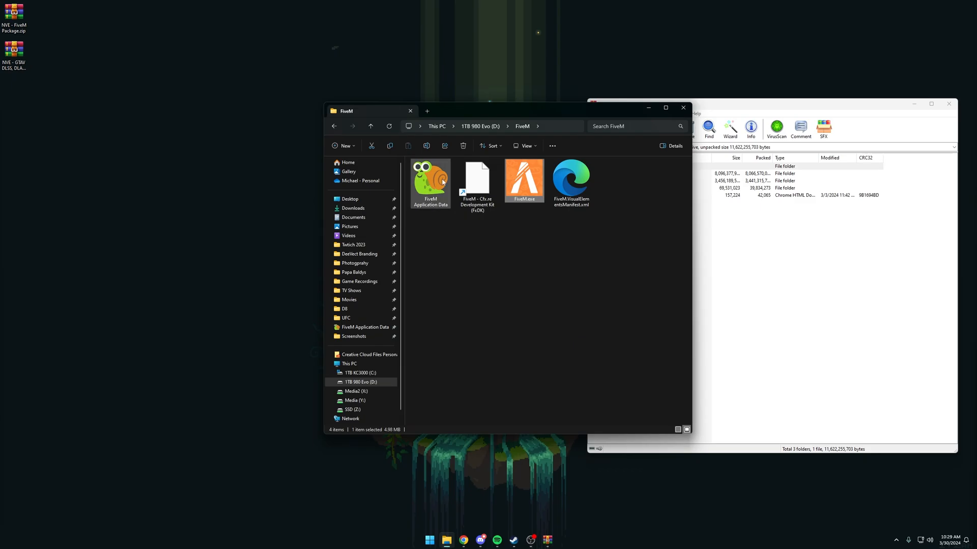
{"action": "double_click", "coordinate": [430, 180]}
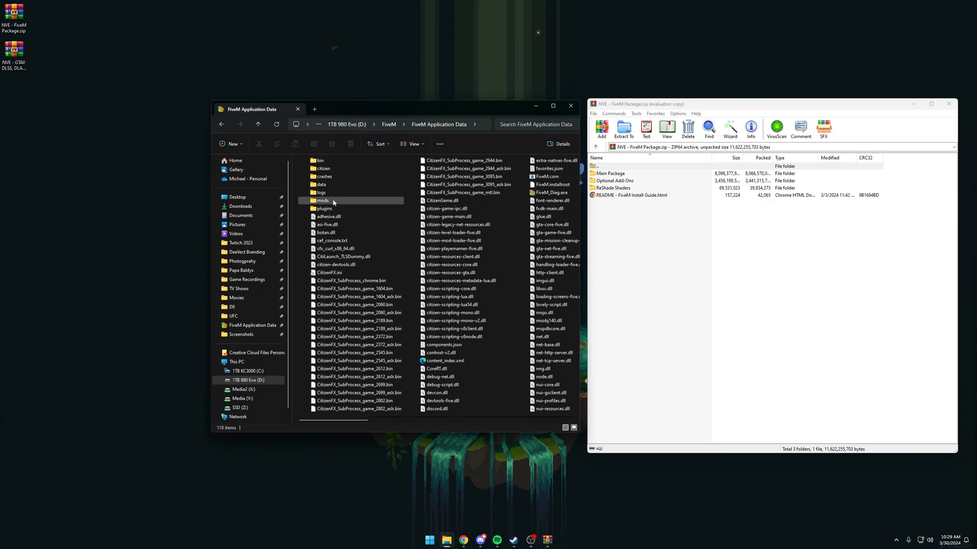
- Copy the Main Package mods files into FiveM's mods folder
{"action": "double_click", "coordinate": [322, 201]}
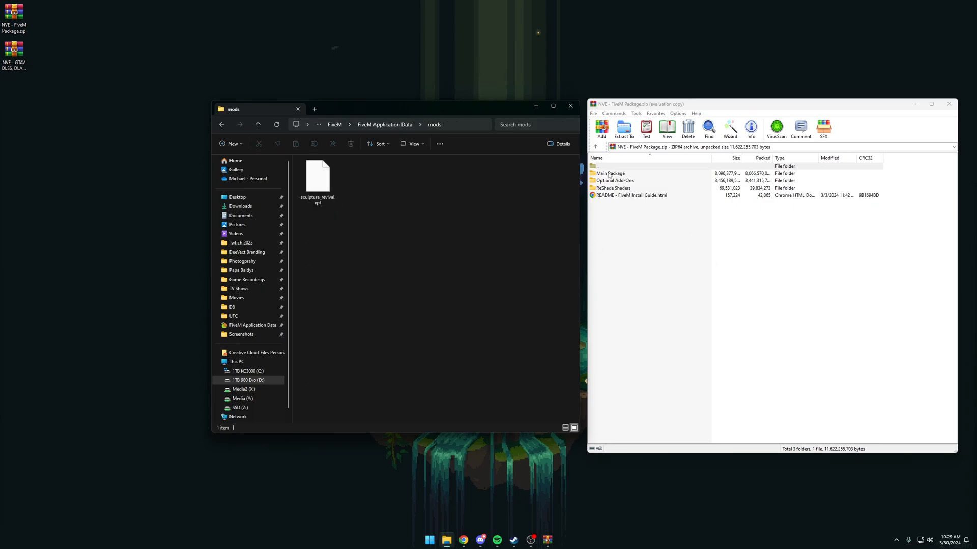
{"action": "double_click", "coordinate": [610, 173]}
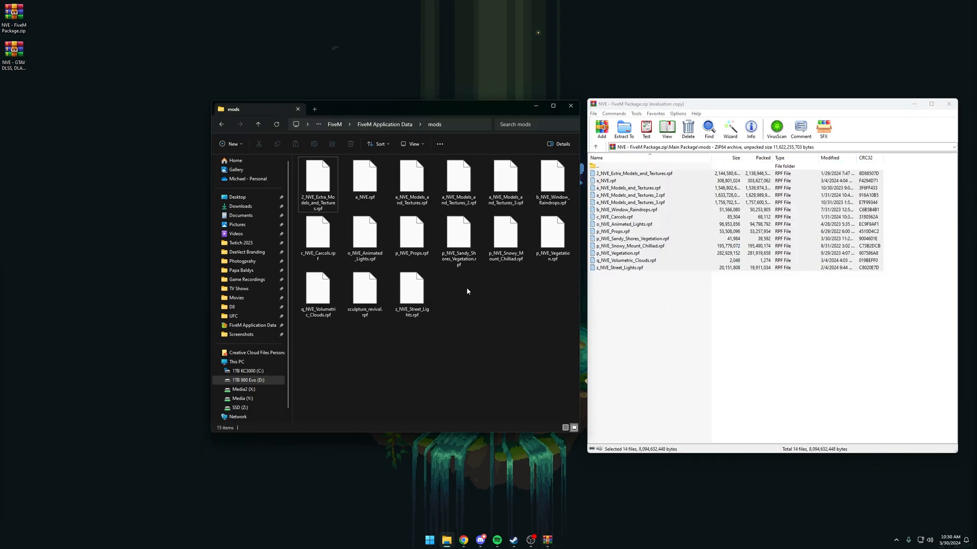
{"action": "left_click", "coordinate": [222, 124]}
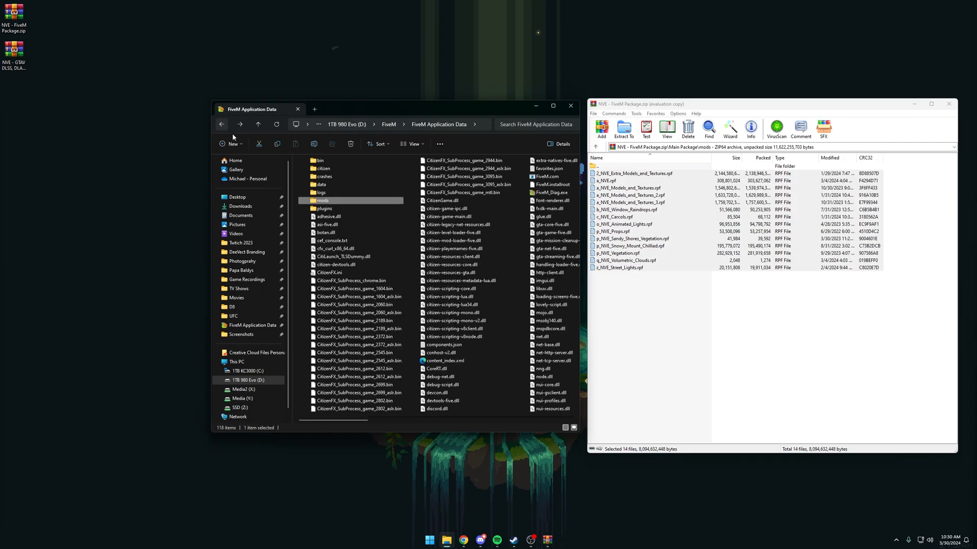
- Copy the package plugins files and ReShade Shaders contents into FiveM's plugins folder
{"action": "double_click", "coordinate": [323, 208]}
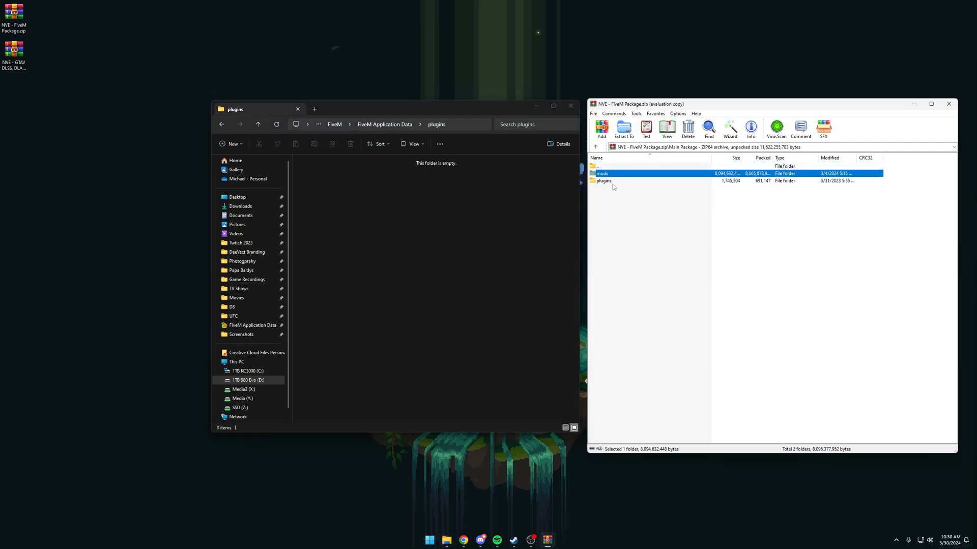
{"action": "double_click", "coordinate": [602, 181]}
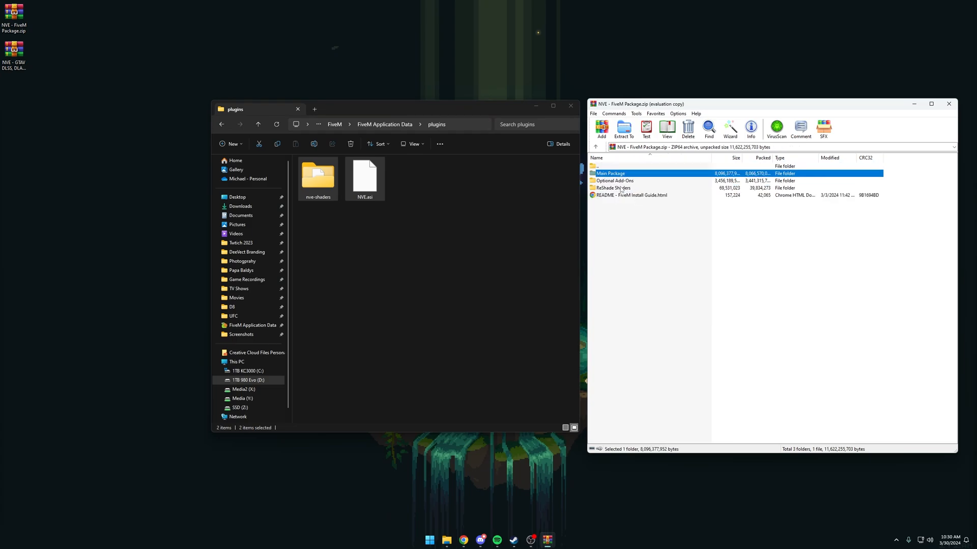
{"action": "double_click", "coordinate": [611, 189]}
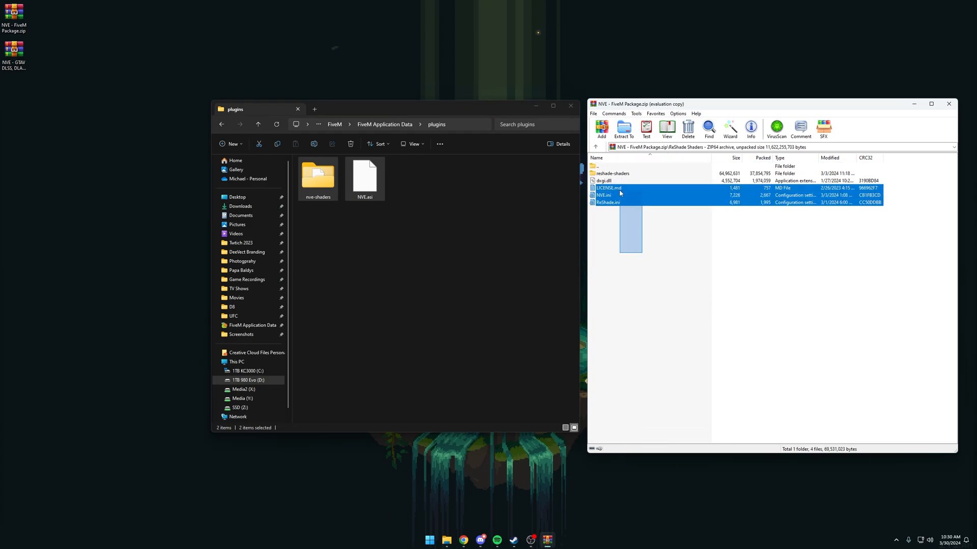
{"action": "left_click", "coordinate": [623, 129]}
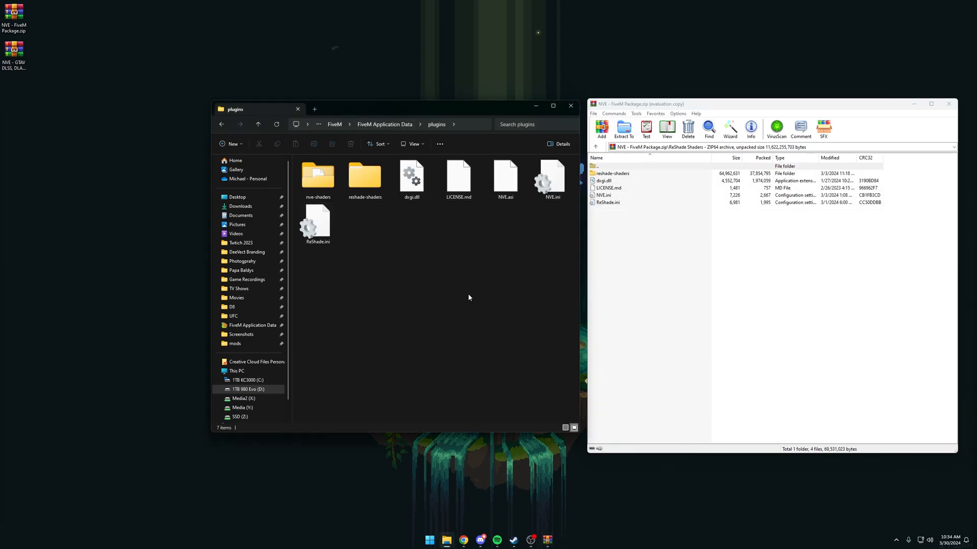
- Add optional add-on rpf files such as High-Quality Reflections to mods, bringing it to 23 items
{"action": "left_click", "coordinate": [235, 344]}
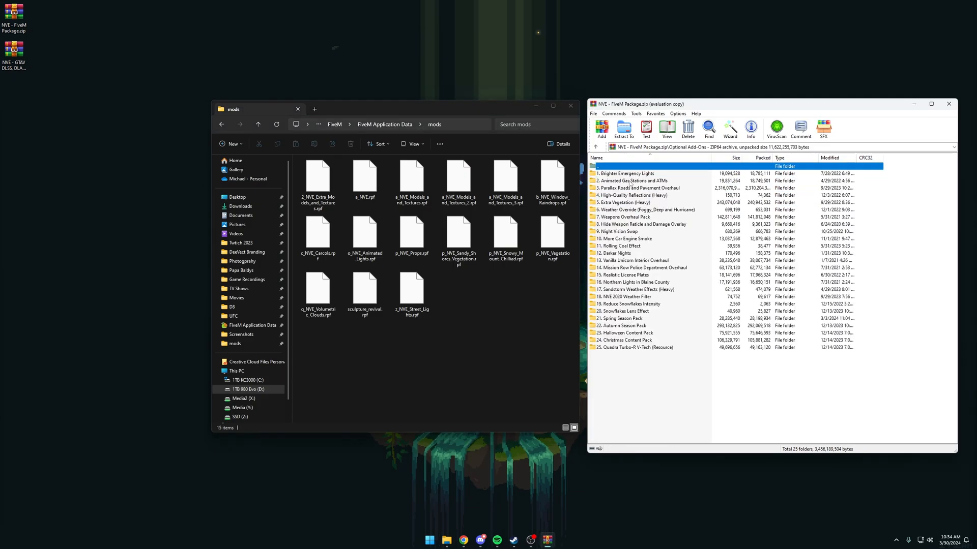
{"action": "mouse_move", "coordinate": [694, 233]}
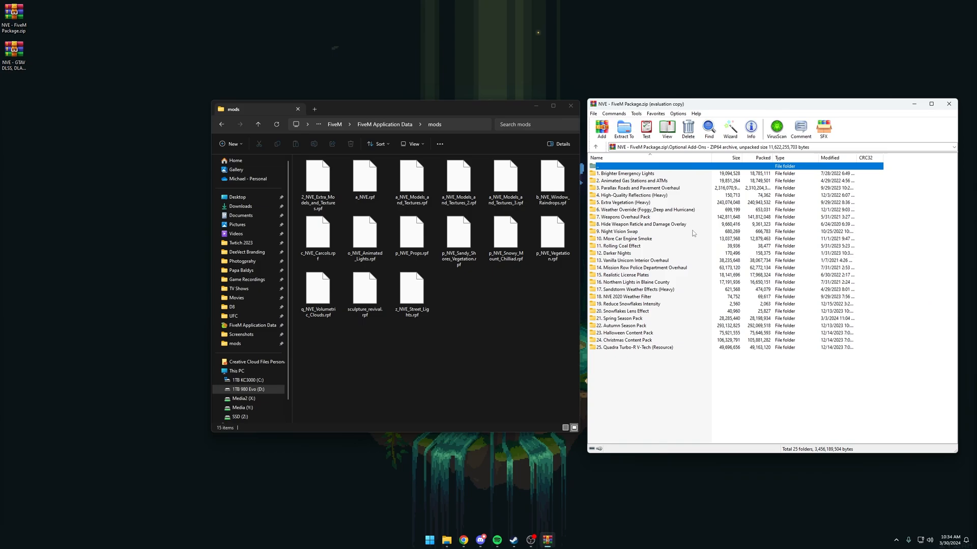
{"action": "mouse_move", "coordinate": [678, 233]}
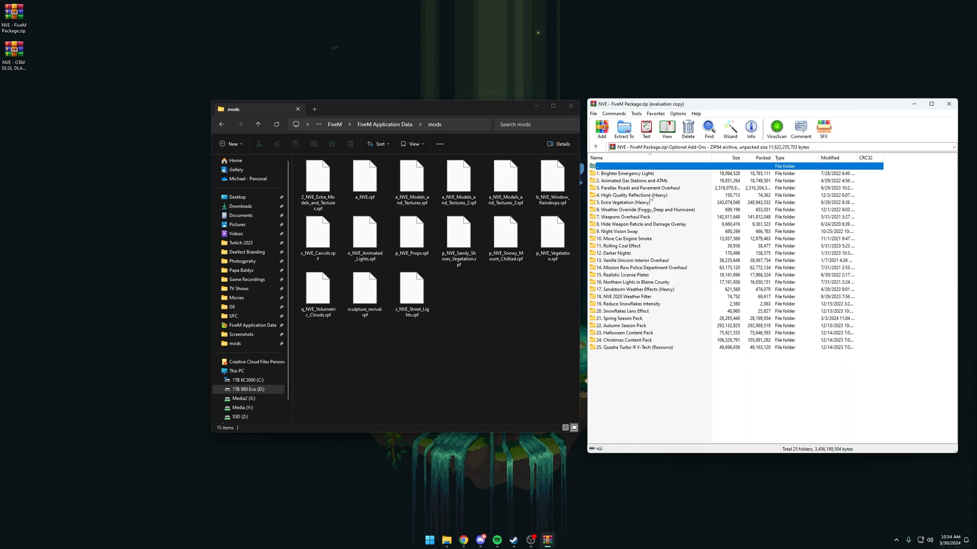
{"action": "double_click", "coordinate": [632, 195]}
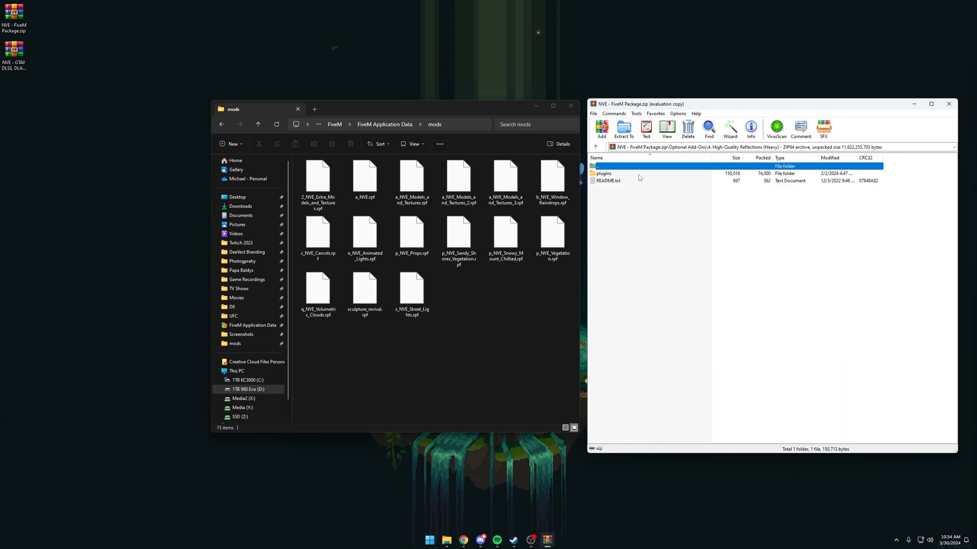
{"action": "double_click", "coordinate": [602, 173]}
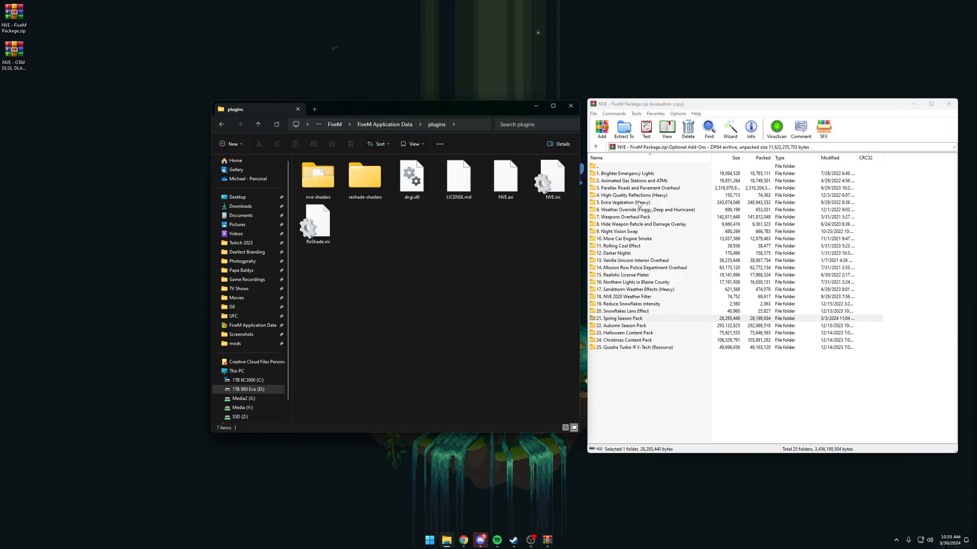
{"action": "left_click", "coordinate": [235, 343]}
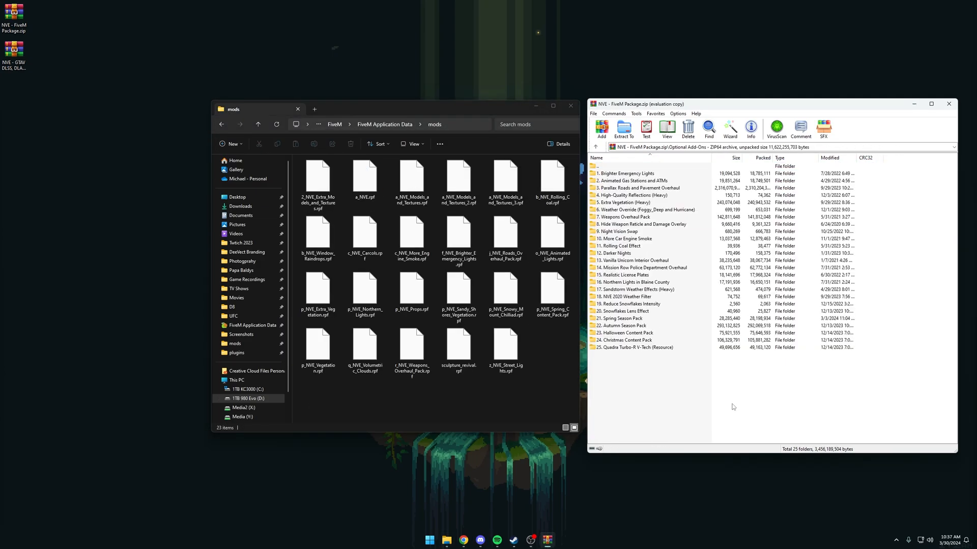
- Launch FiveM and read the console warning that ReShade 5 was blocked pending an [Addons] entry
{"action": "left_click", "coordinate": [429, 539]}
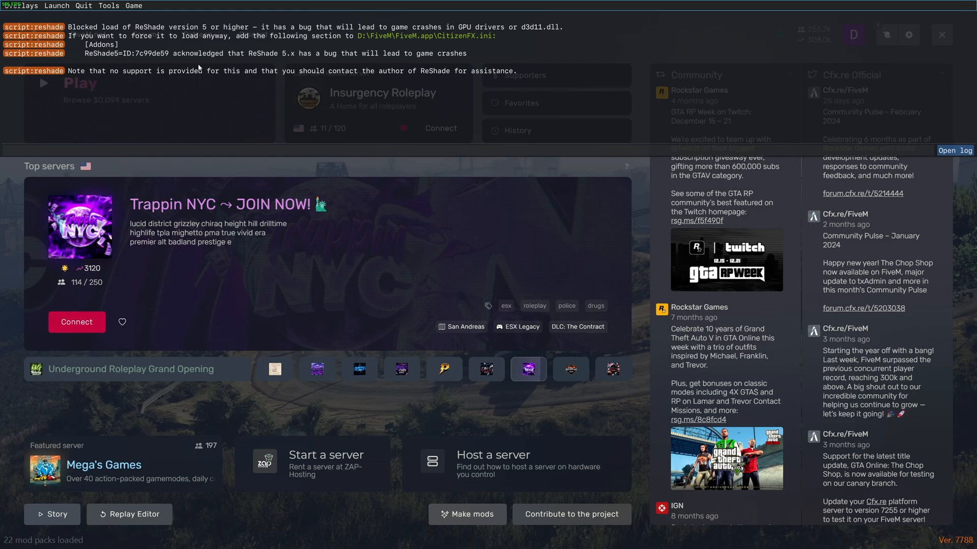
{"action": "left_click", "coordinate": [570, 369]}
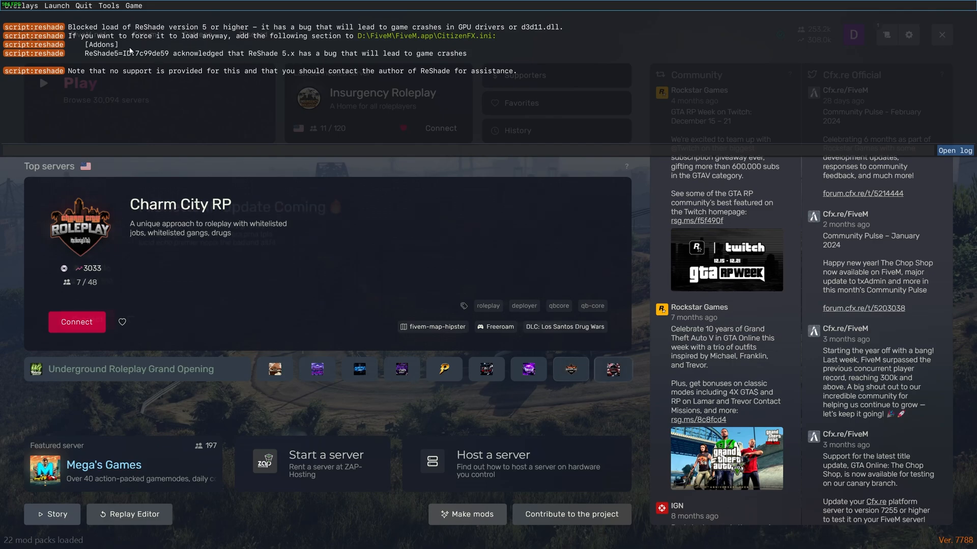
{"action": "left_click", "coordinate": [613, 369]}
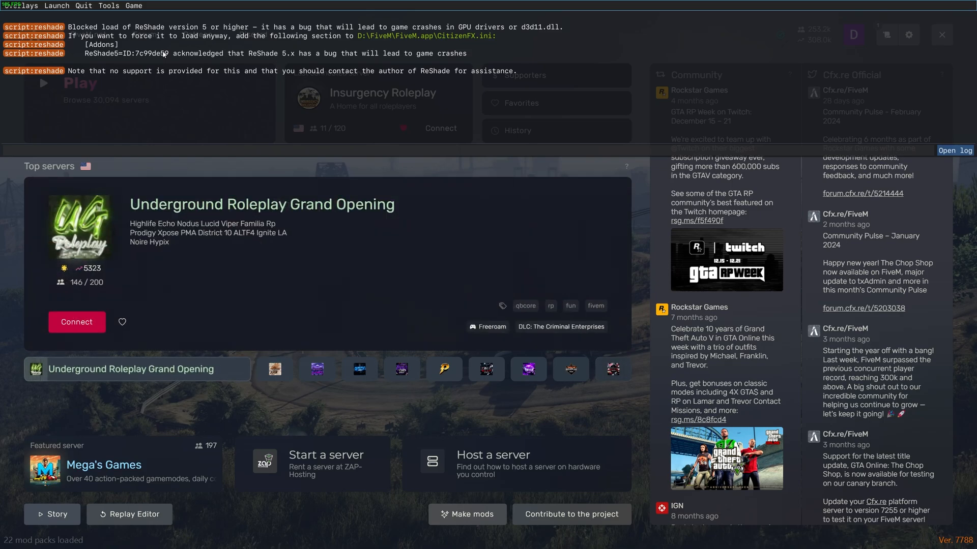
{"action": "left_click", "coordinate": [421, 539]}
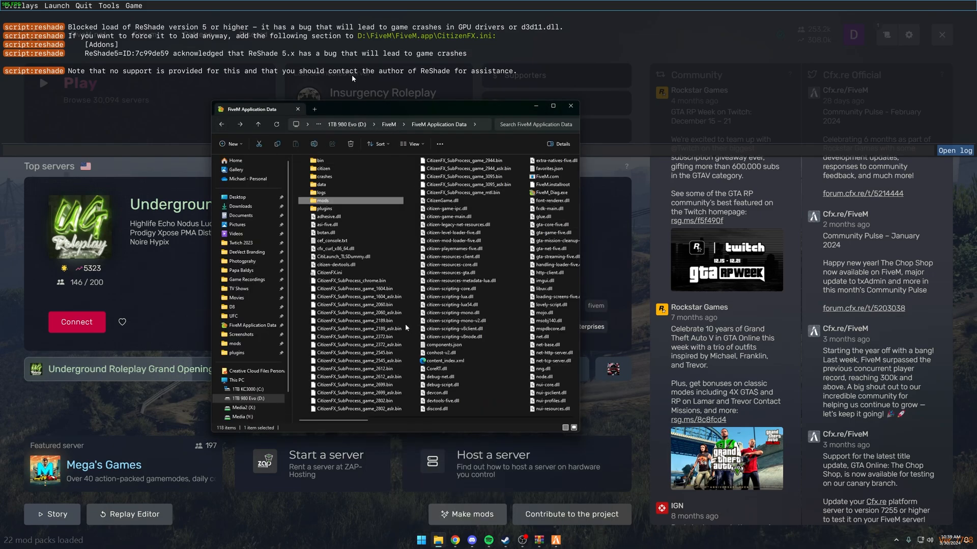
{"action": "mouse_move", "coordinate": [330, 272]}
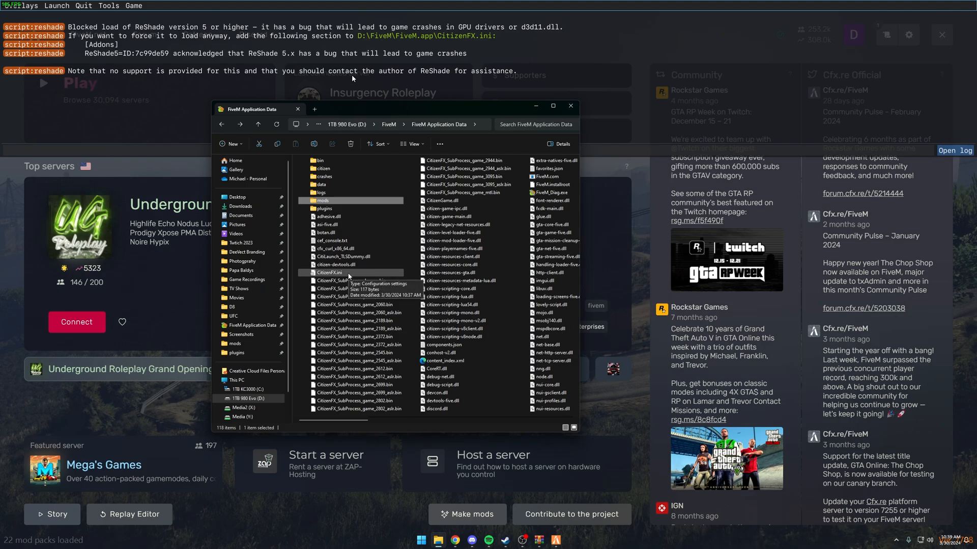
- Edit CitizenFX.ini in Notepad, adding [Addons] and the ReShade5=ID acknowledgement line
{"action": "double_click", "coordinate": [330, 272]}
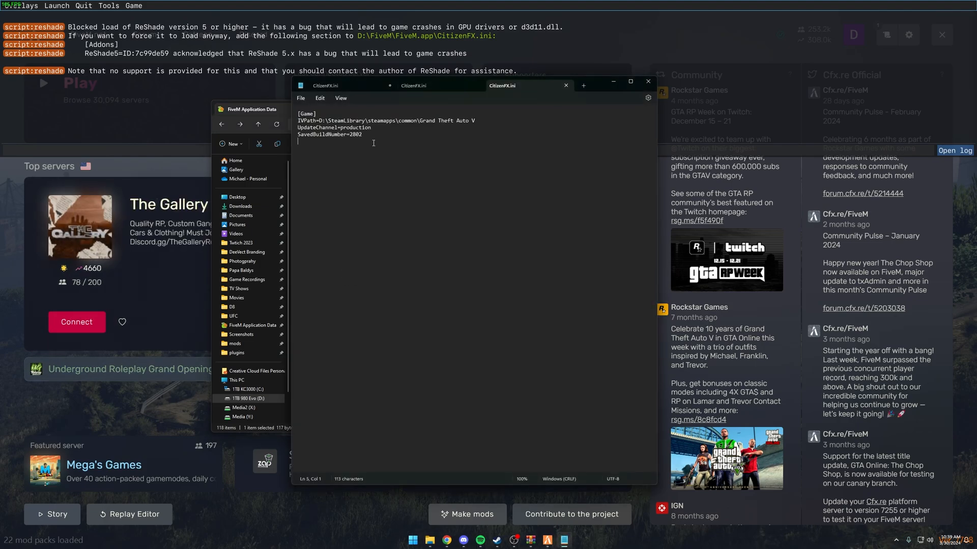
{"action": "type", "text": "[Addons]"}
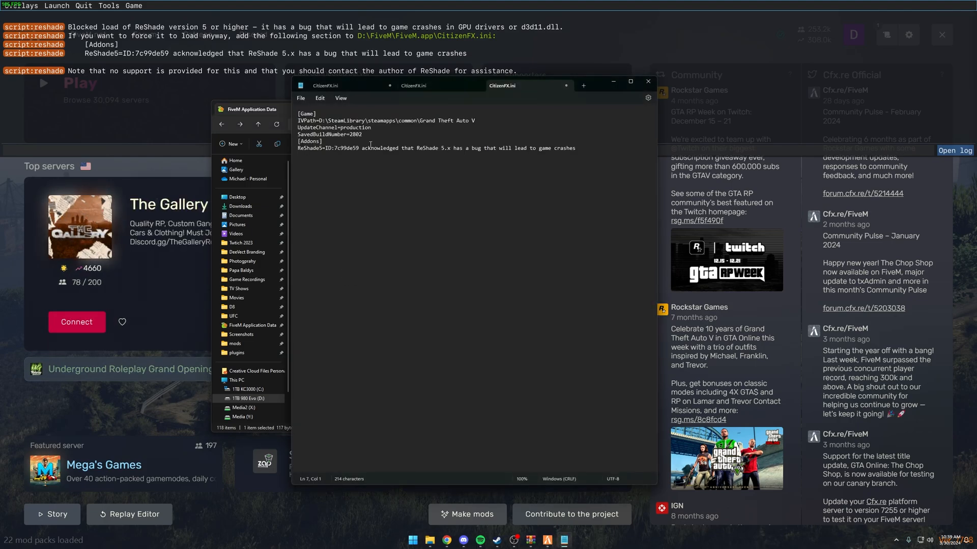
{"action": "double_click", "coordinate": [345, 148]}
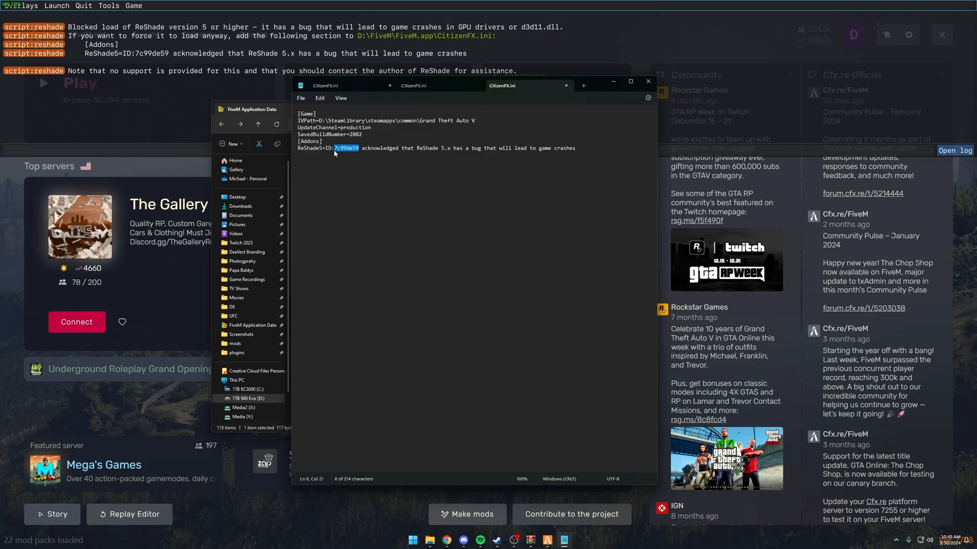
{"action": "left_click", "coordinate": [335, 148]}
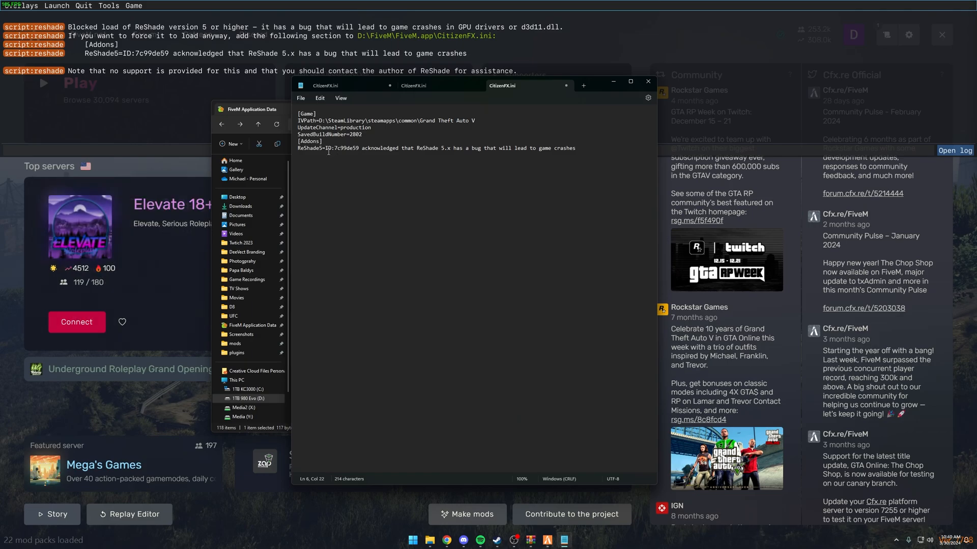
{"action": "left_click", "coordinate": [300, 98]}
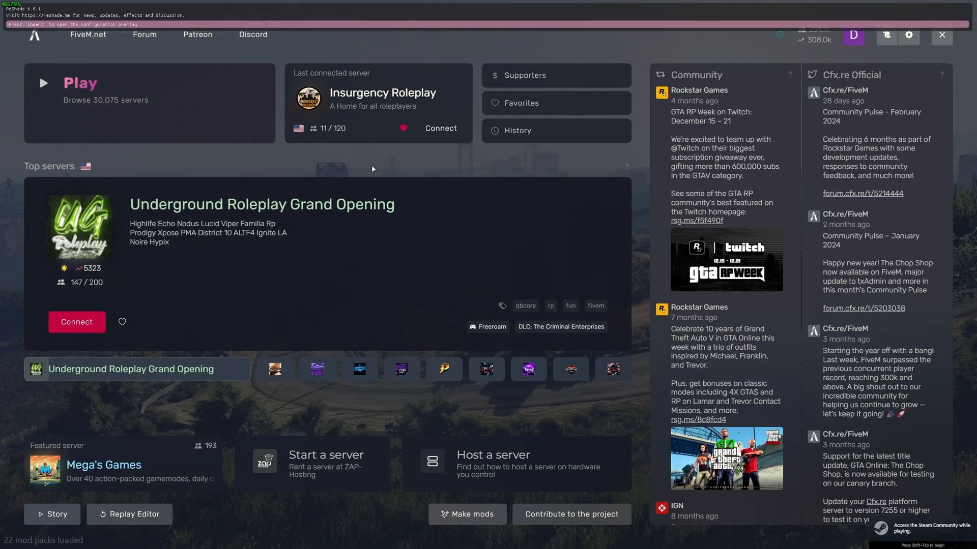
- Enable SMAA.fx in the ReShade overlay, then open FiveM's Settings
{"action": "key", "text": "insert"}
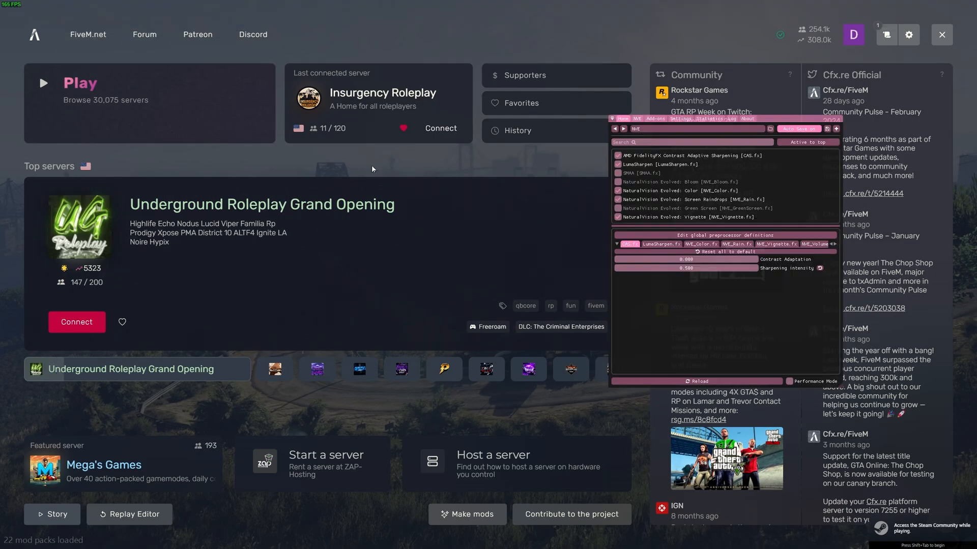
{"action": "mouse_move", "coordinate": [747, 163]}
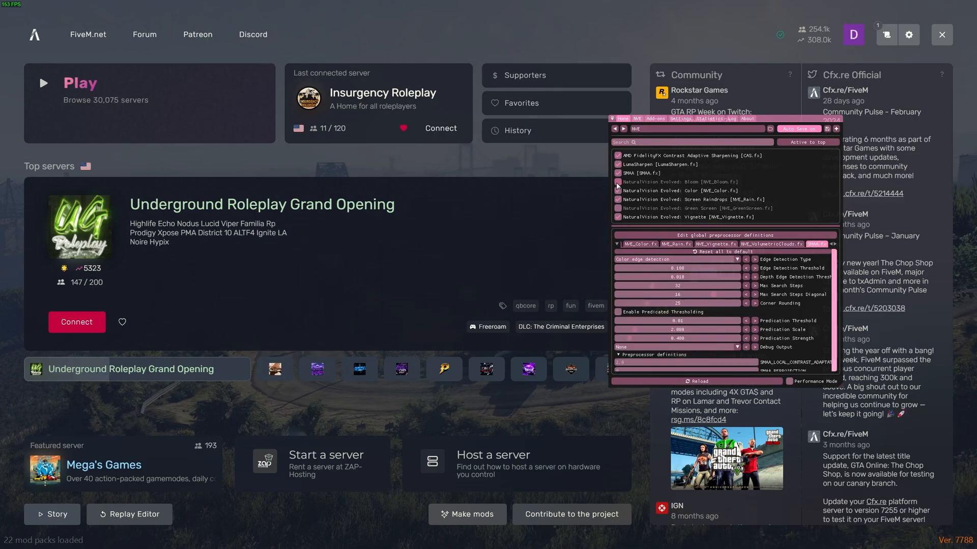
{"action": "left_click", "coordinate": [639, 244]}
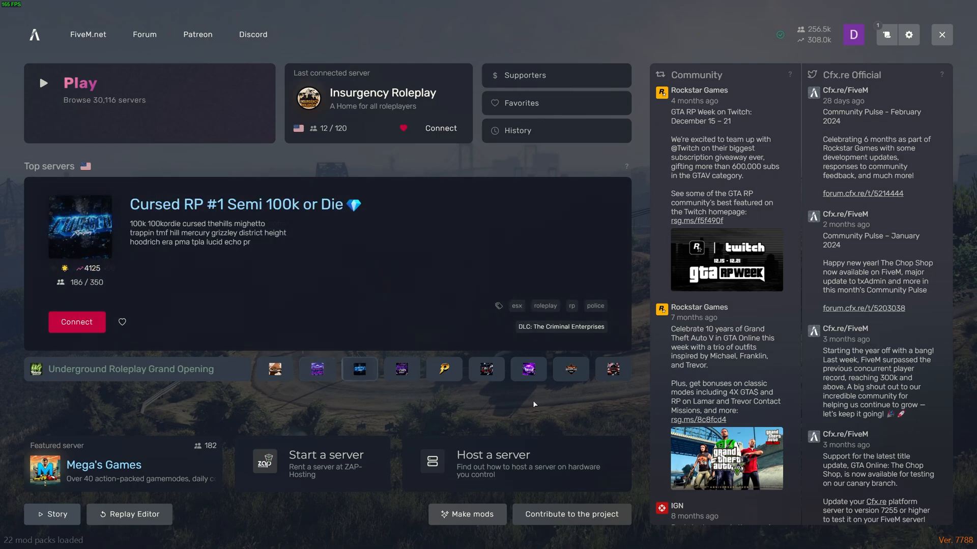
{"action": "left_click", "coordinate": [908, 34]}
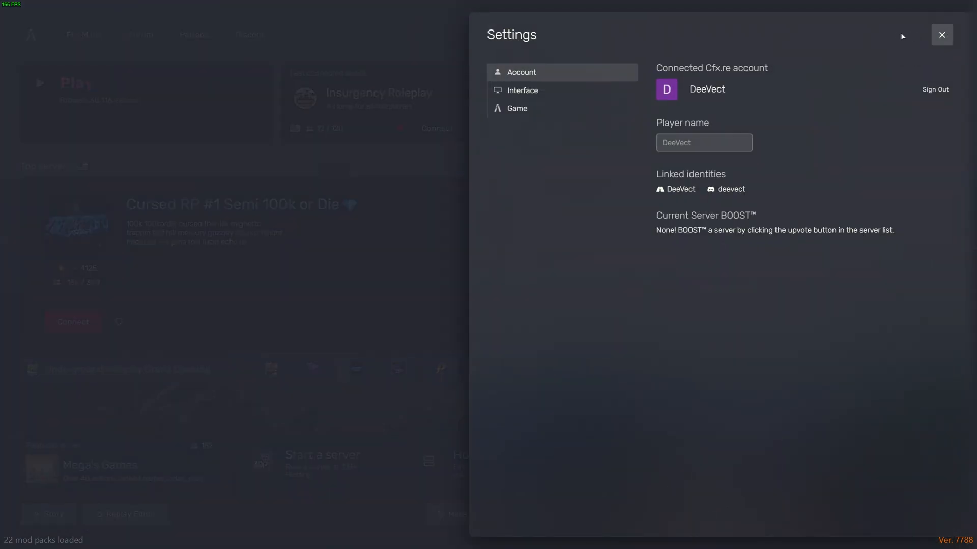
- Check the Game settings tab, close Settings, and launch GTA V Story mode
{"action": "left_click", "coordinate": [517, 108]}
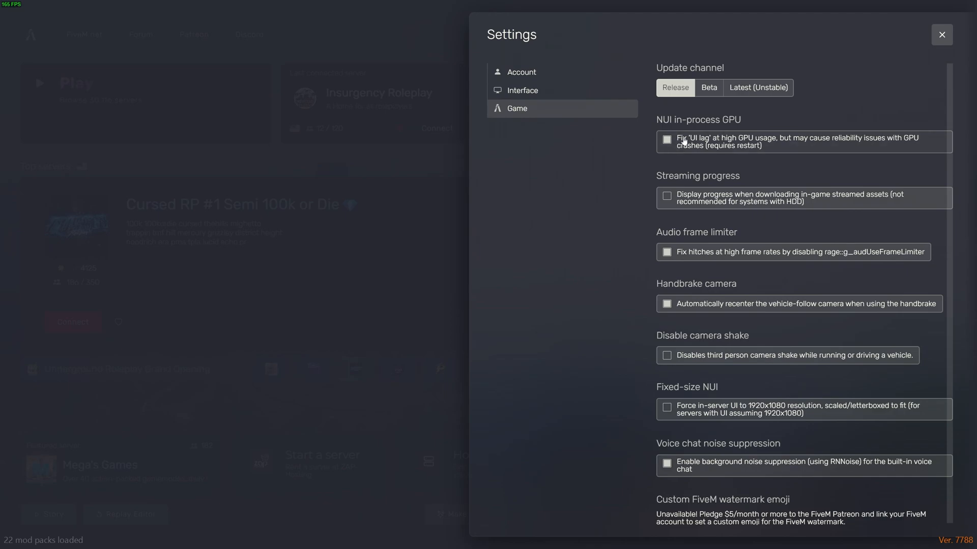
{"action": "left_click", "coordinate": [942, 34]}
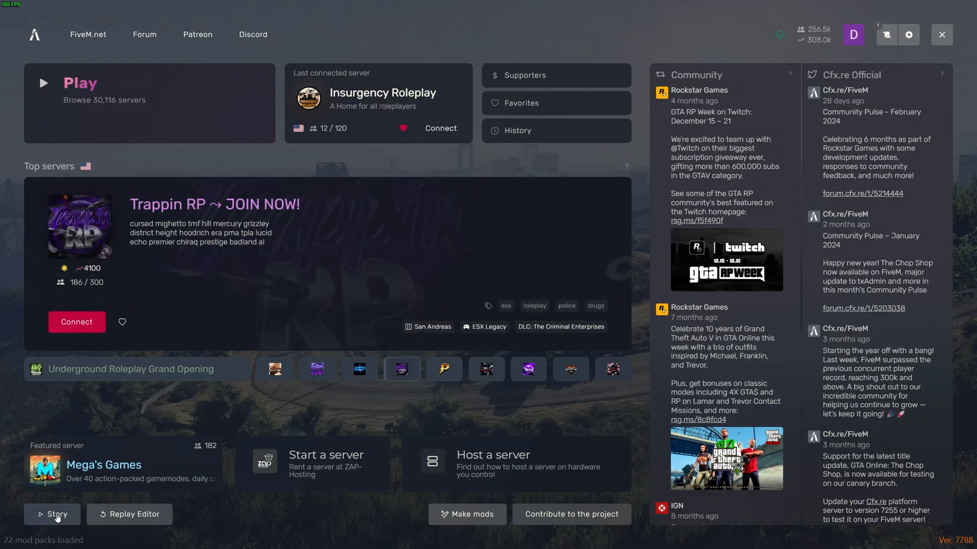
{"action": "left_click", "coordinate": [57, 513]}
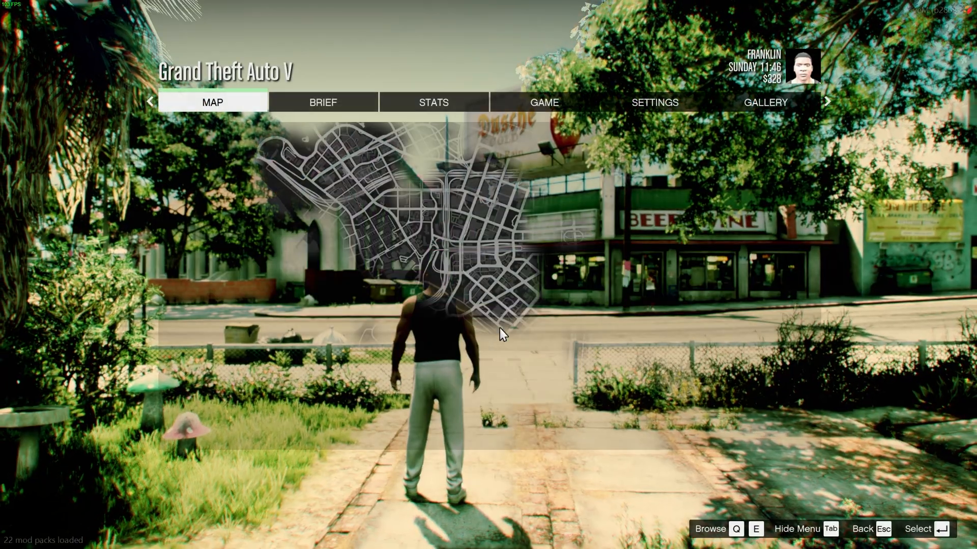
- Open the pause menu's Graphics settings and select the Ultra Post FX quality setting
{"action": "left_click", "coordinate": [654, 103]}
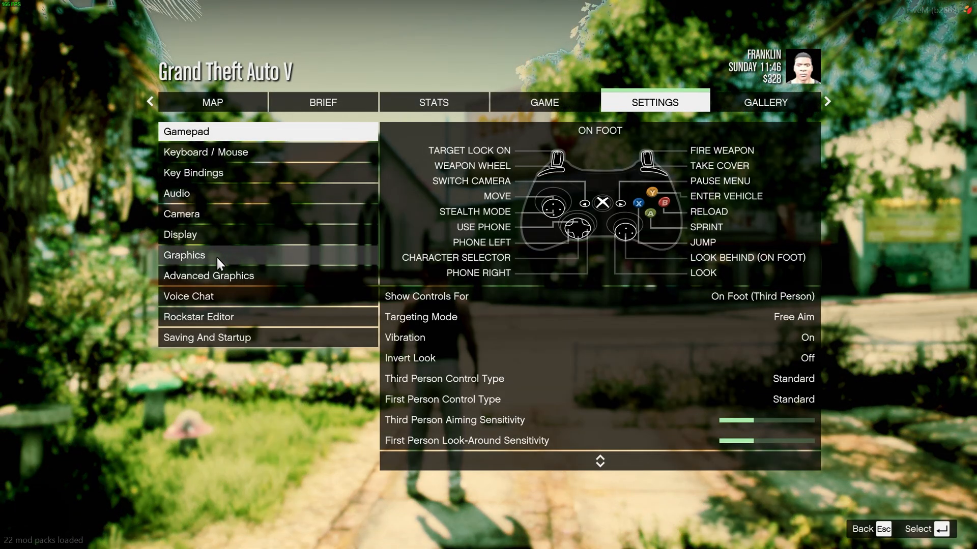
{"action": "left_click", "coordinate": [184, 255]}
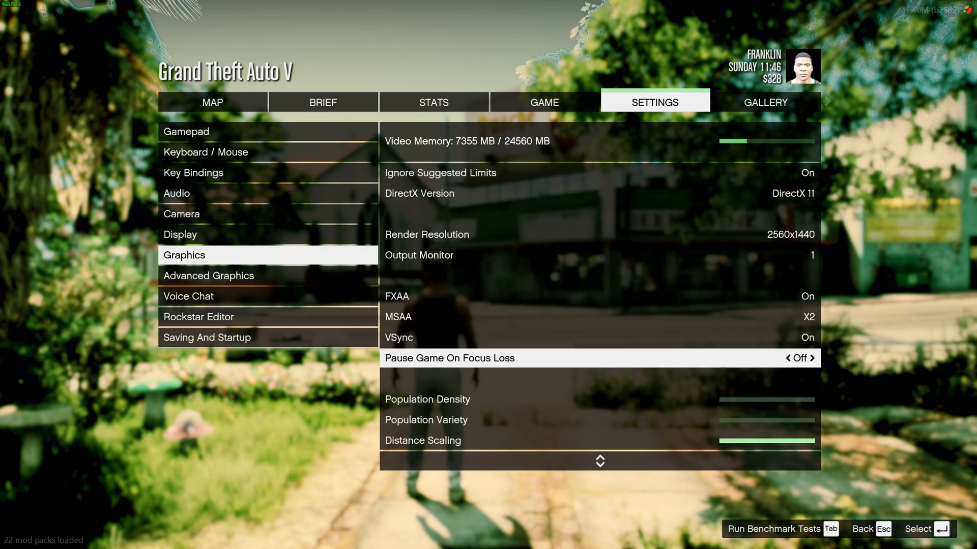
{"action": "scroll", "scroll_direction": "down", "scroll_amount": 3}
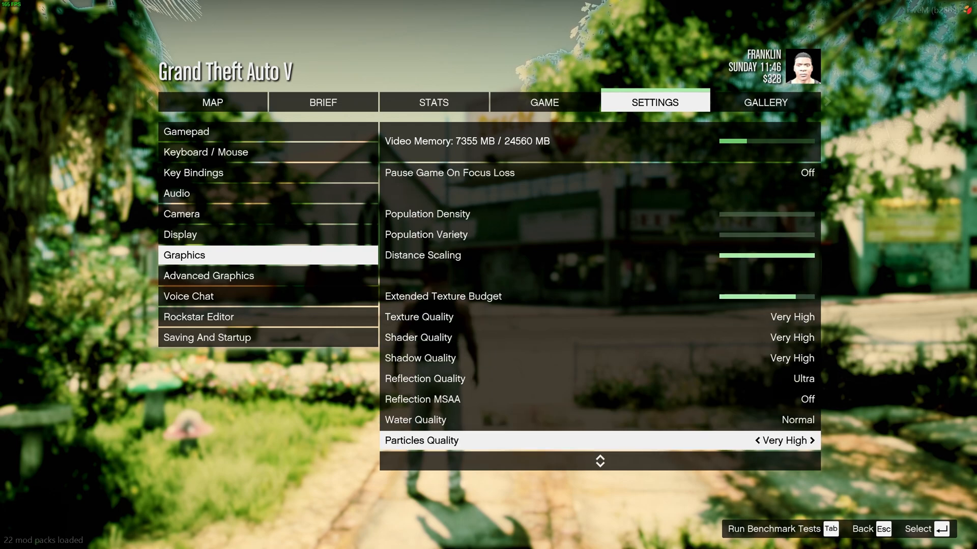
{"action": "scroll", "scroll_direction": "down", "scroll_amount": 3}
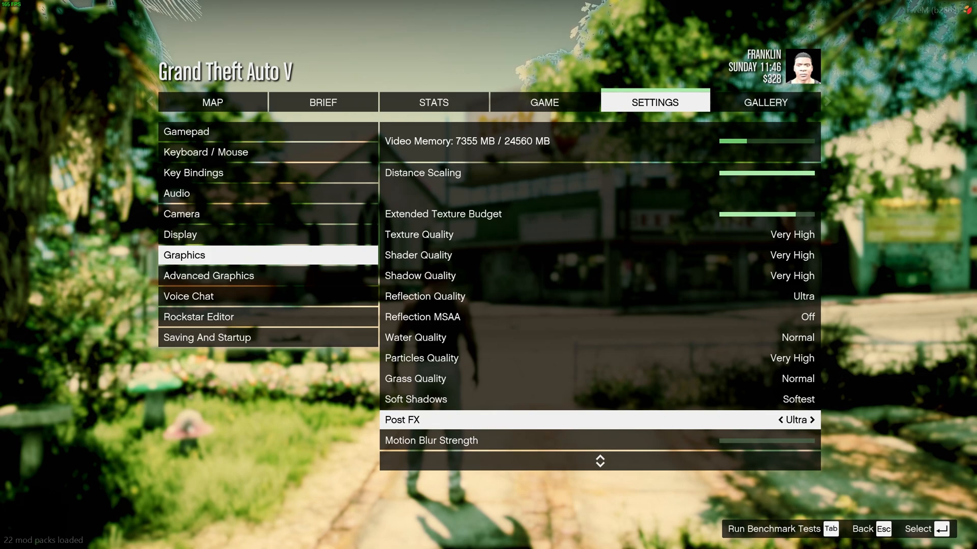
{"action": "left_click", "coordinate": [180, 234]}
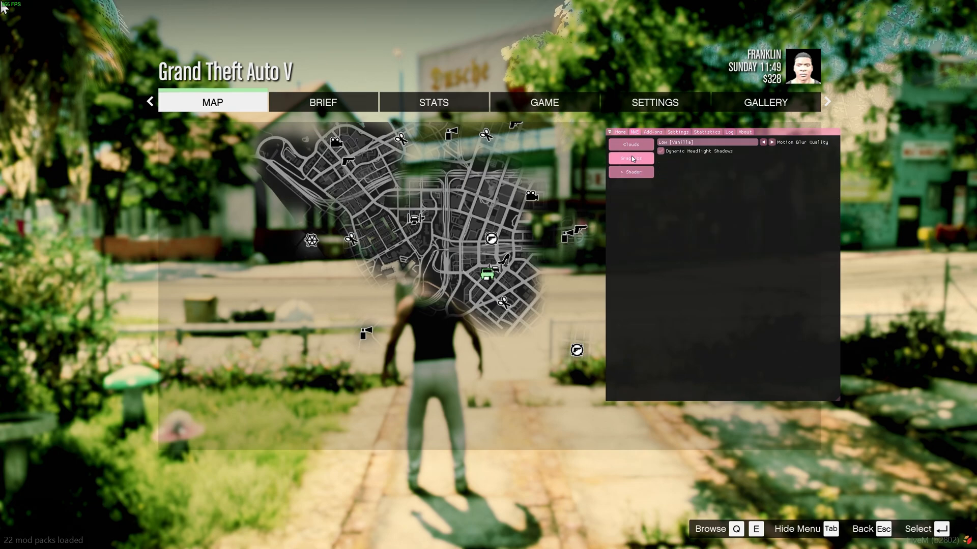
- Pick a new NVE Motion Blur Quality level and open the Clouds options
{"action": "left_click", "coordinate": [706, 142]}
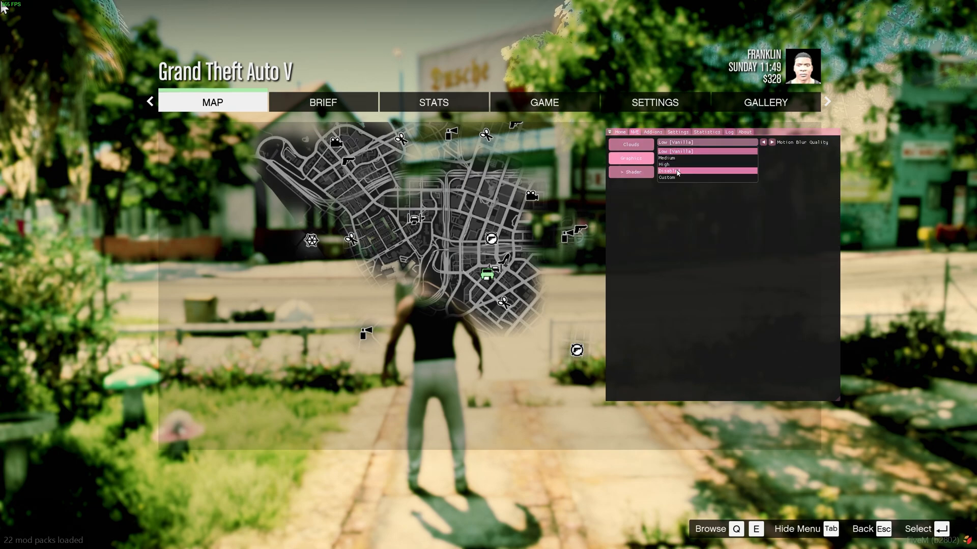
{"action": "left_click", "coordinate": [669, 171]}
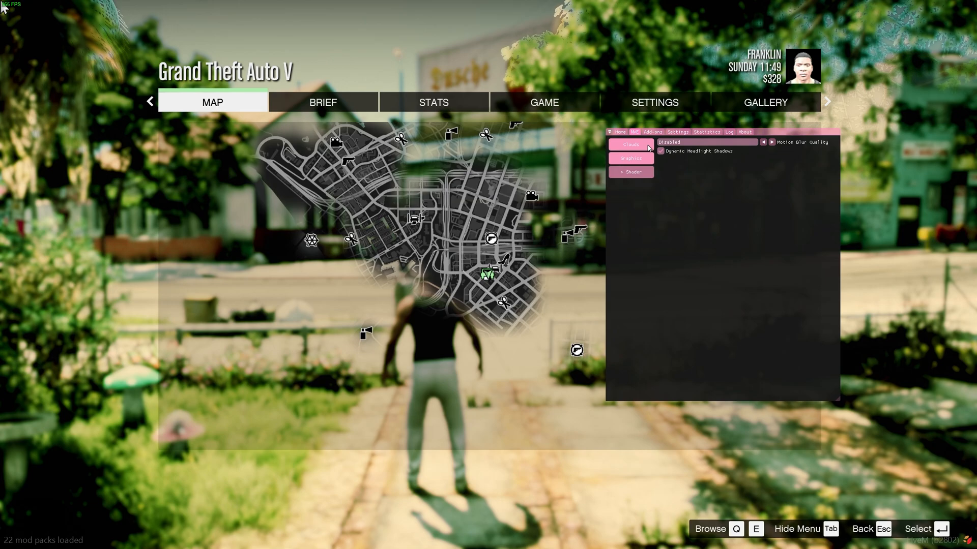
{"action": "left_click", "coordinate": [630, 144]}
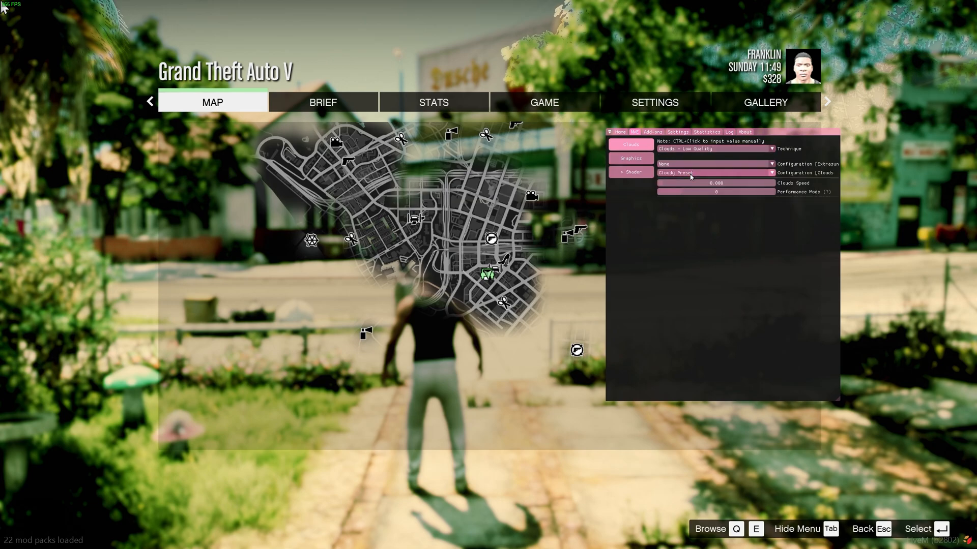
{"action": "left_click", "coordinate": [714, 172]}
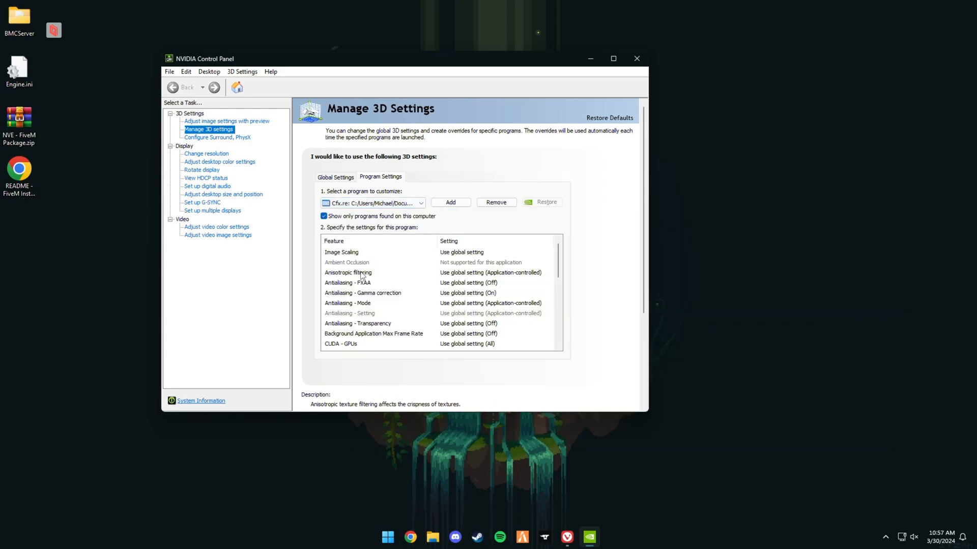
- Set Cfx.re's anisotropic filtering to 16x in NVIDIA Control Panel
{"action": "left_click", "coordinate": [549, 272]}
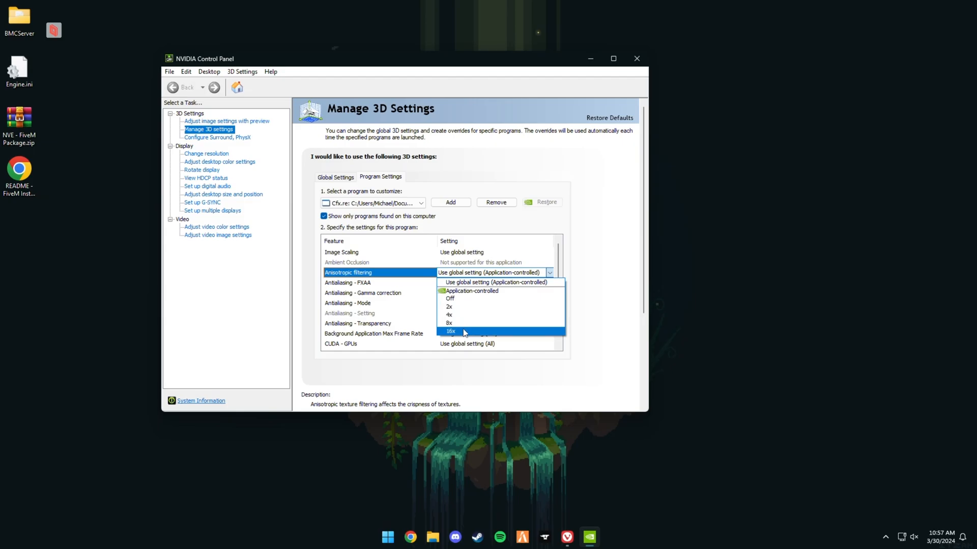
{"action": "left_click", "coordinate": [449, 331]}
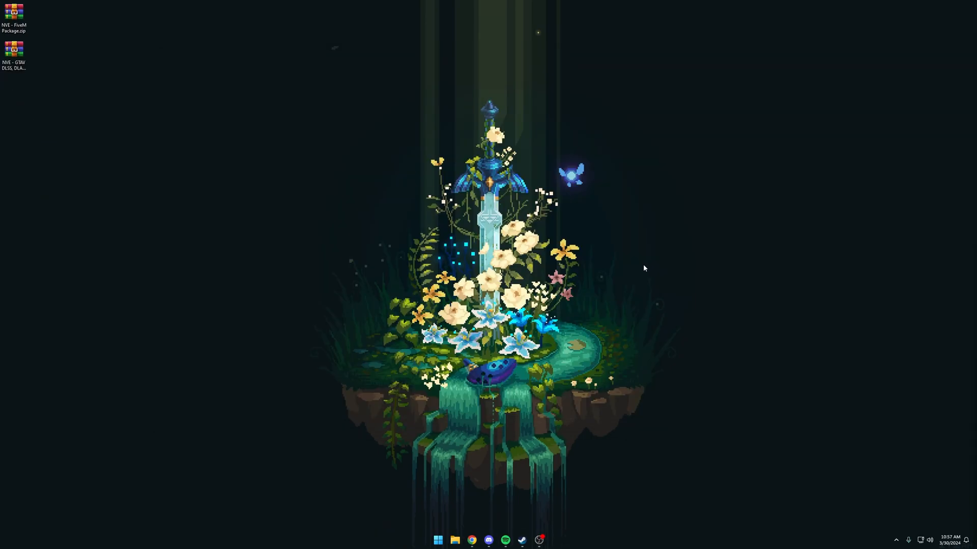
- Open AMD Software from the desktop menu and expand FiveM's Advanced graphics options
{"action": "right_click", "coordinate": [644, 268]}
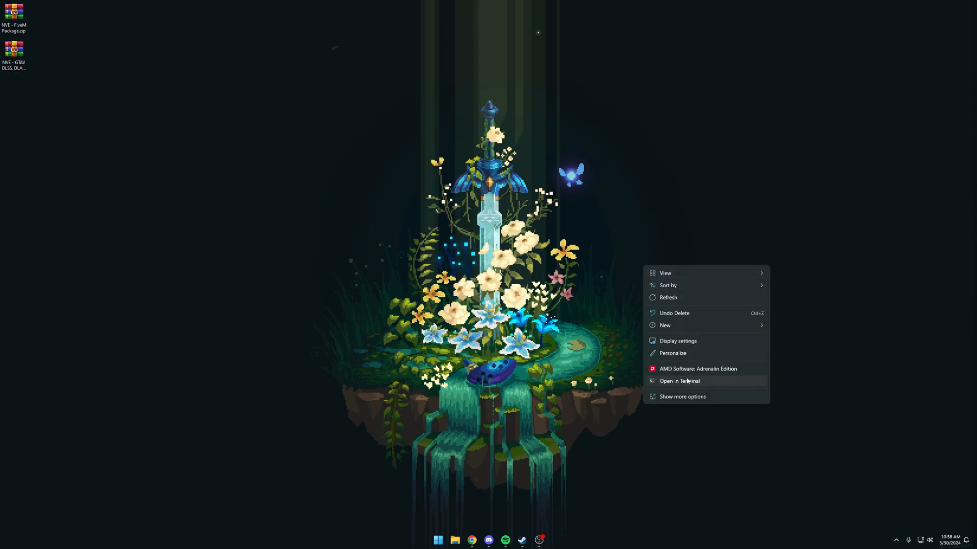
{"action": "left_click", "coordinate": [698, 368]}
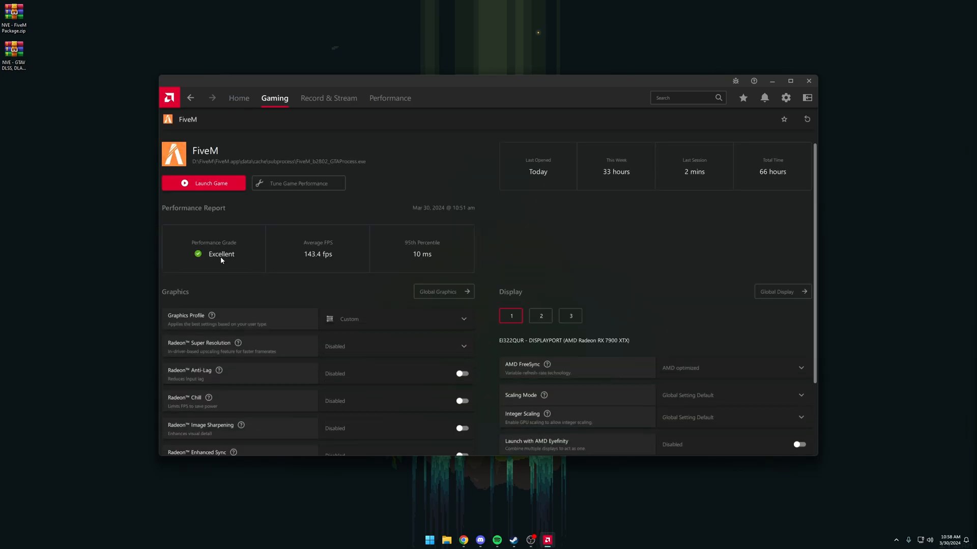
{"action": "scroll", "scroll_direction": "down", "scroll_amount": 3}
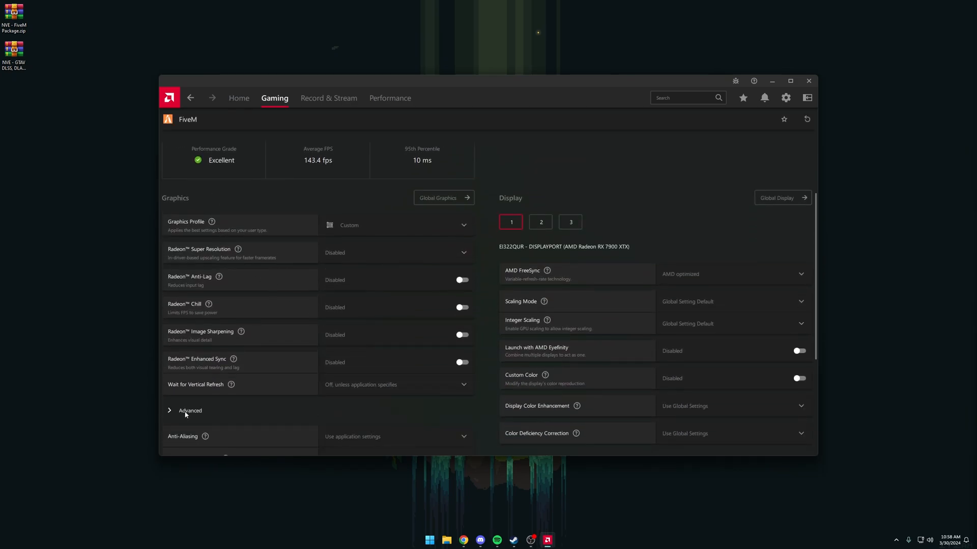
{"action": "scroll", "scroll_direction": "down", "scroll_amount": 3}
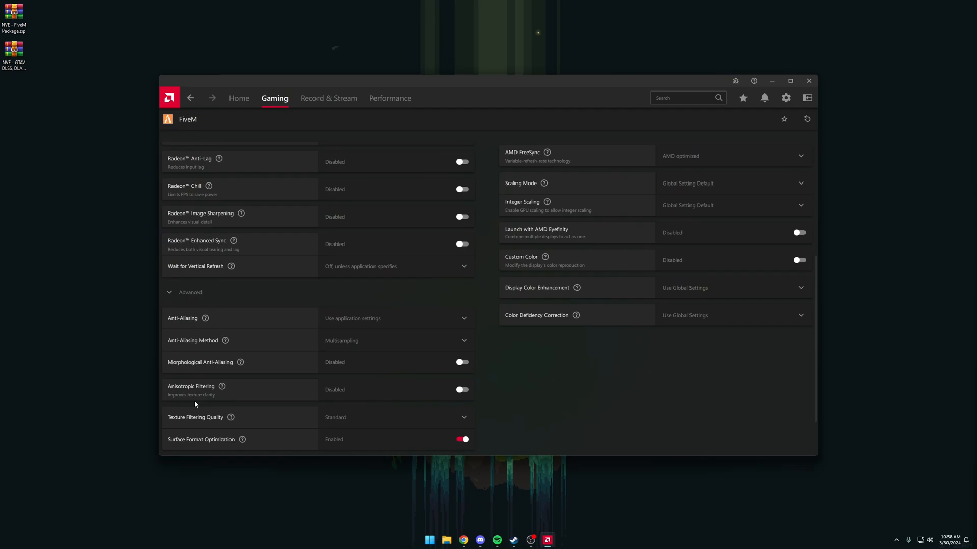
{"action": "left_click", "coordinate": [461, 389]}
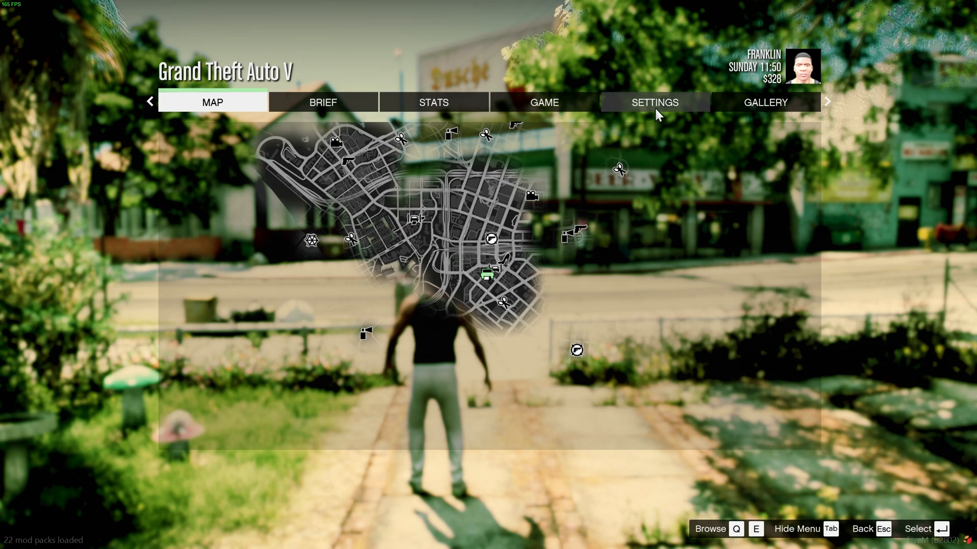
- Open Settings from GTA V's pause menu and view the Advanced Graphics options
{"action": "left_click", "coordinate": [654, 103]}
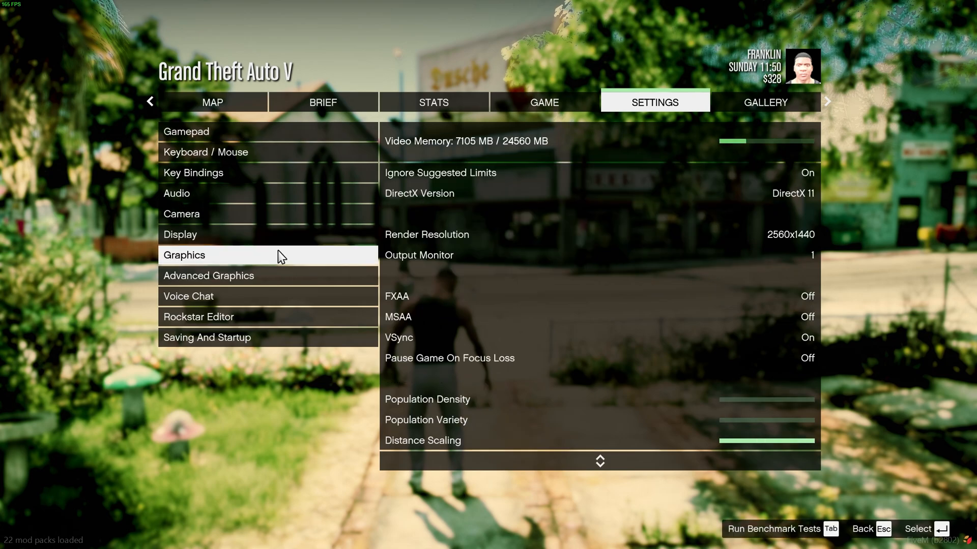
{"action": "mouse_move", "coordinate": [363, 280]}
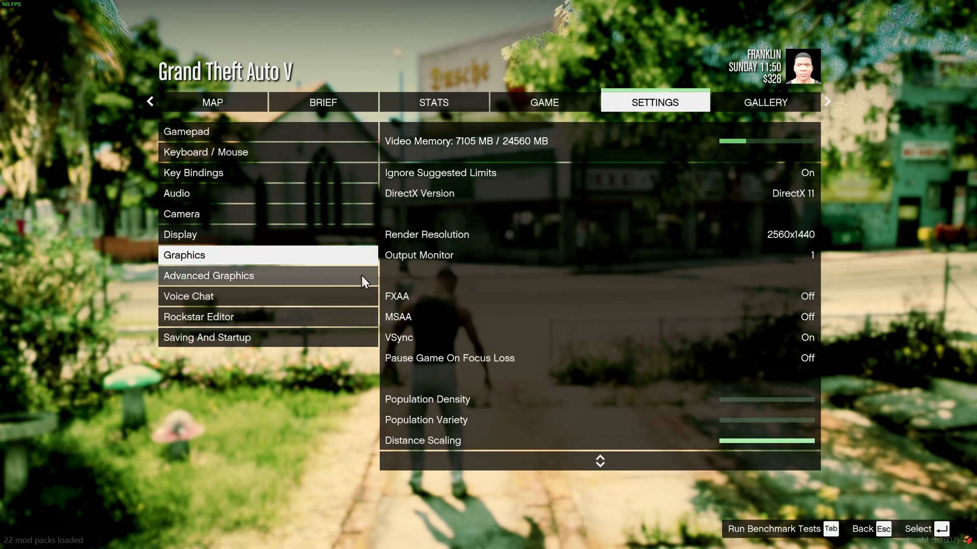
{"action": "left_click", "coordinate": [208, 276]}
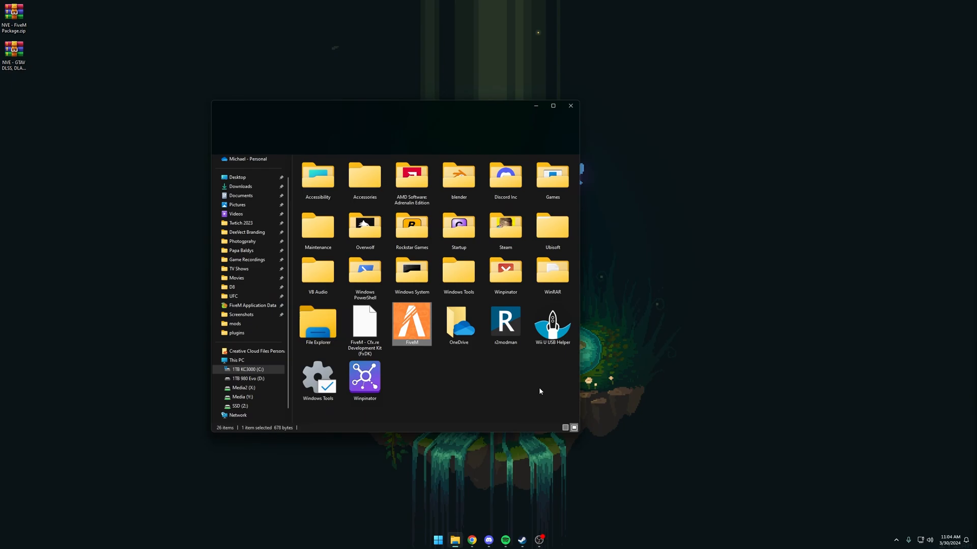
- Go to the FiveM shortcut's file location and open the plugins folder
{"action": "right_click", "coordinate": [411, 324]}
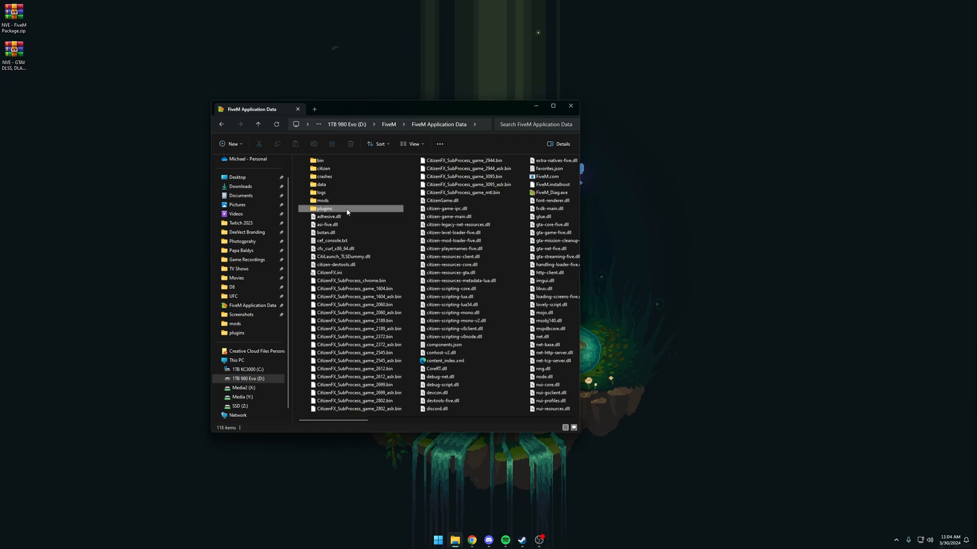
{"action": "double_click", "coordinate": [324, 208]}
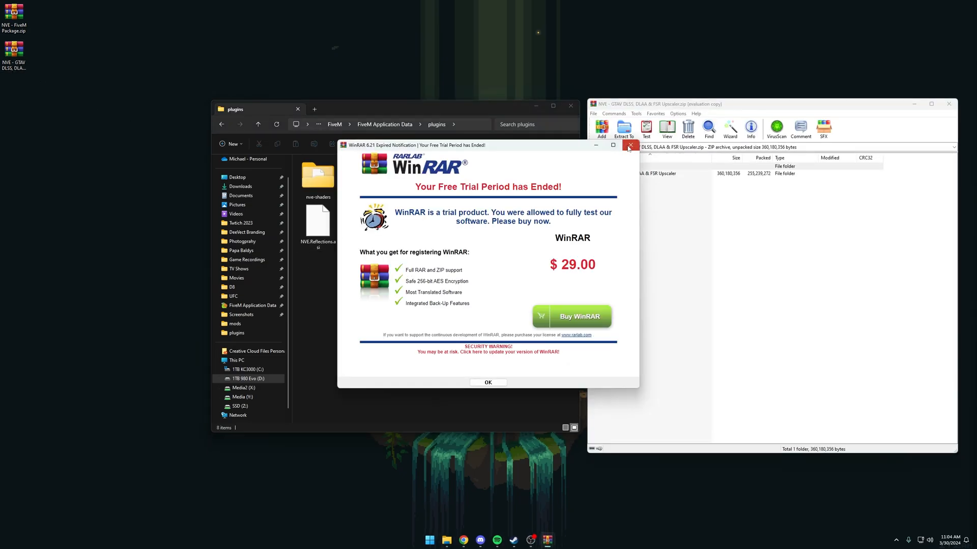
- Copy the archive's FiveM Version upscaler files into plugins, replacing existing files
{"action": "left_click", "coordinate": [629, 145]}
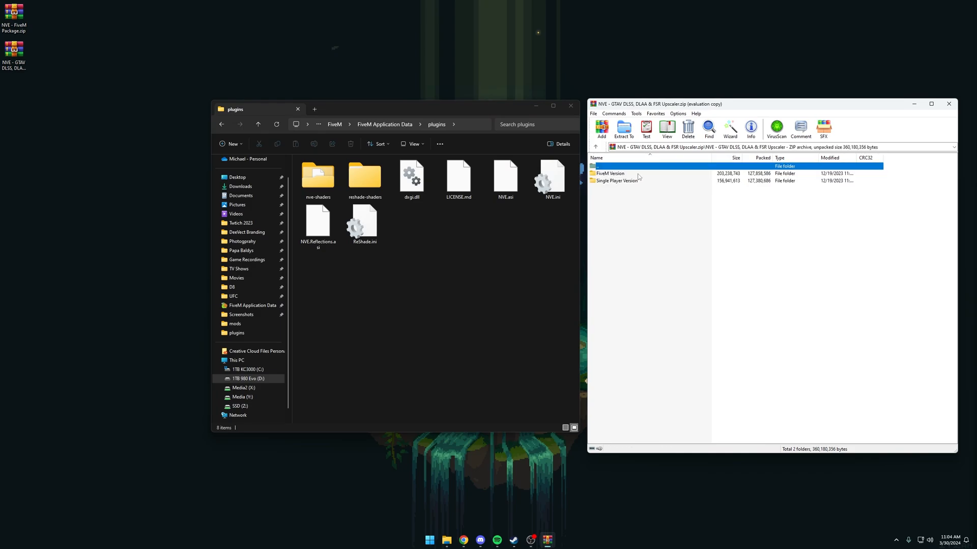
{"action": "double_click", "coordinate": [609, 173]}
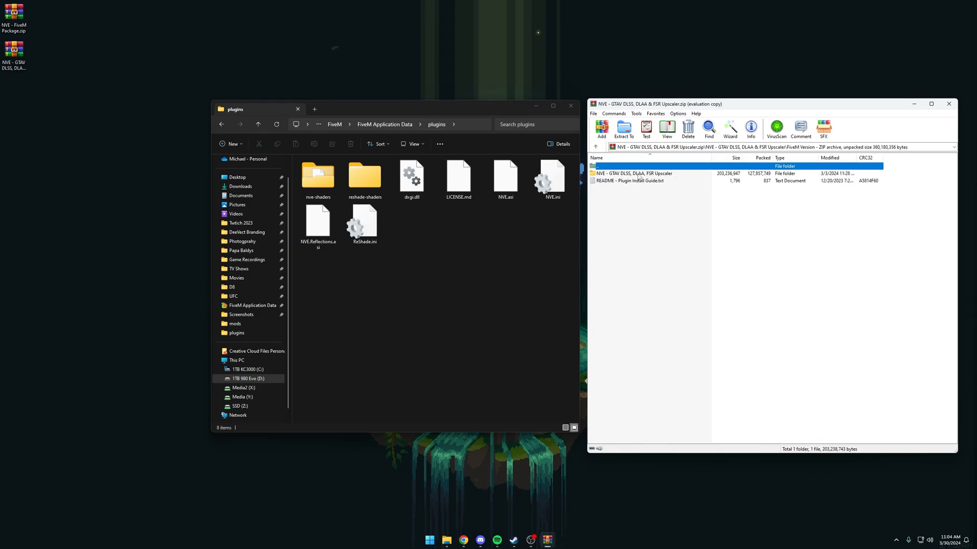
{"action": "double_click", "coordinate": [633, 174]}
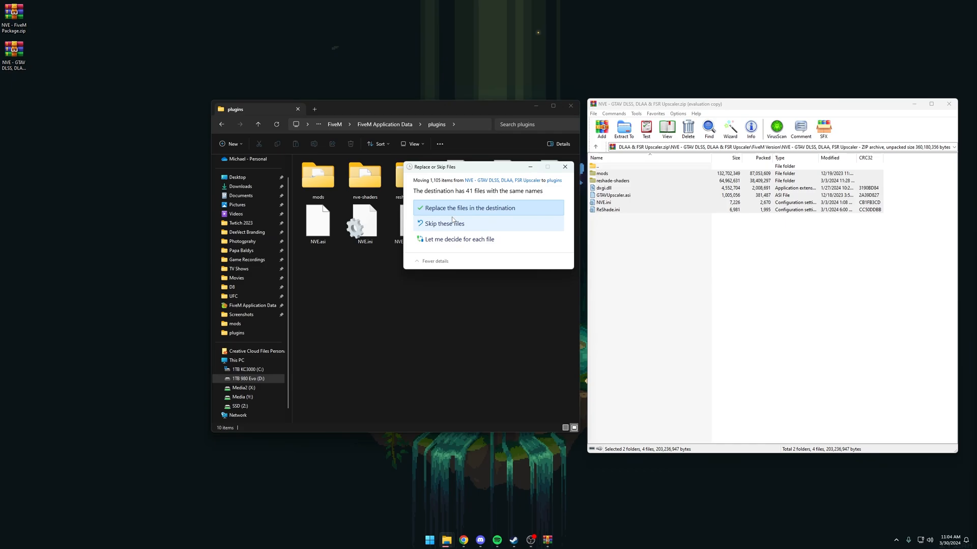
{"action": "left_click", "coordinate": [466, 208]}
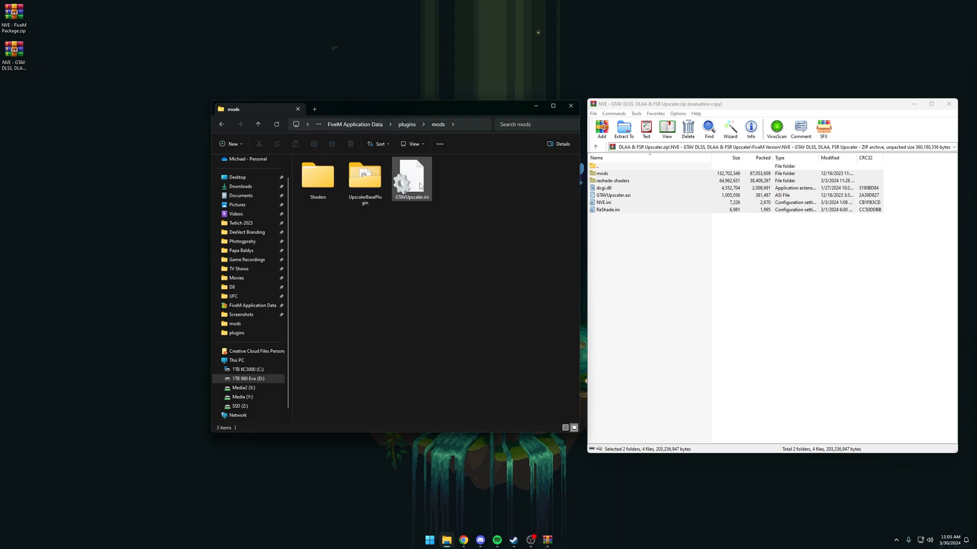
- Open GTAVUpscaler.ini in Notepad and change mUpscaleType to 1
{"action": "double_click", "coordinate": [410, 177]}
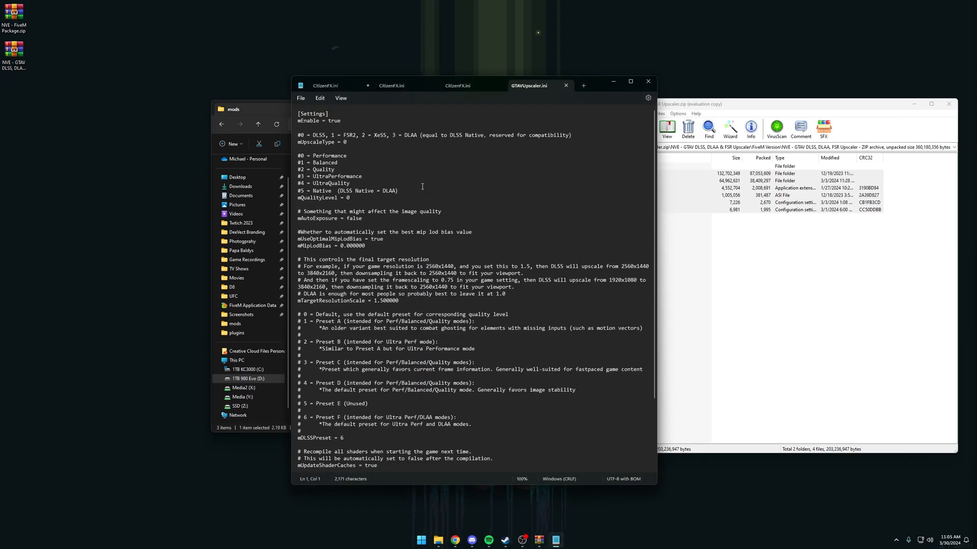
{"action": "left_click", "coordinate": [344, 142]}
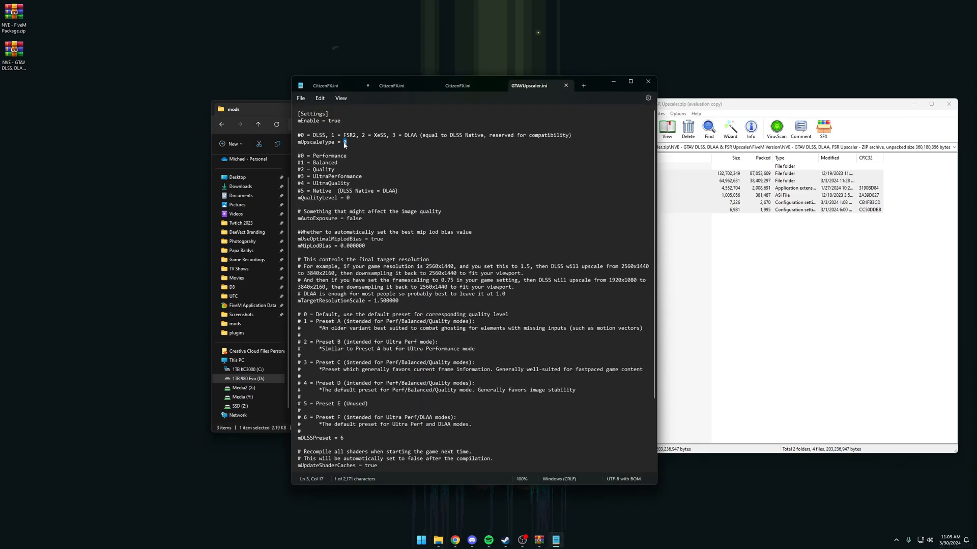
{"action": "type", "text": "1"}
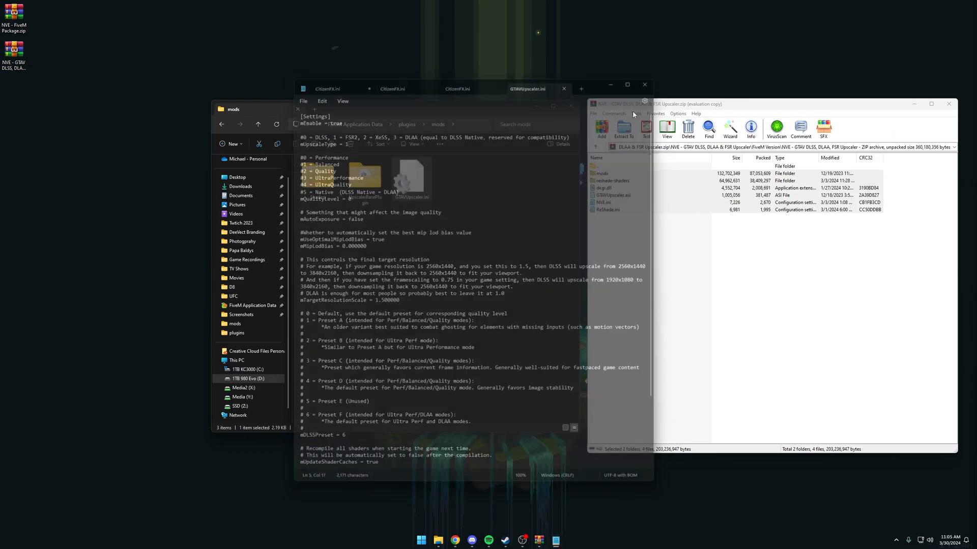
- Launch FiveM and open ReShade's GTA V Upscaler tab showing FSR2
{"action": "left_click", "coordinate": [420, 540]}
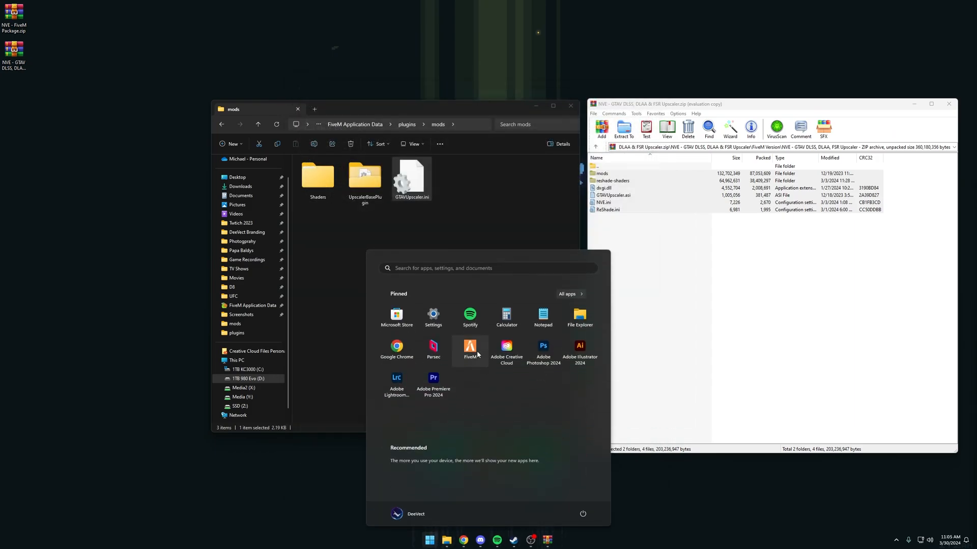
{"action": "left_click", "coordinate": [470, 348]}
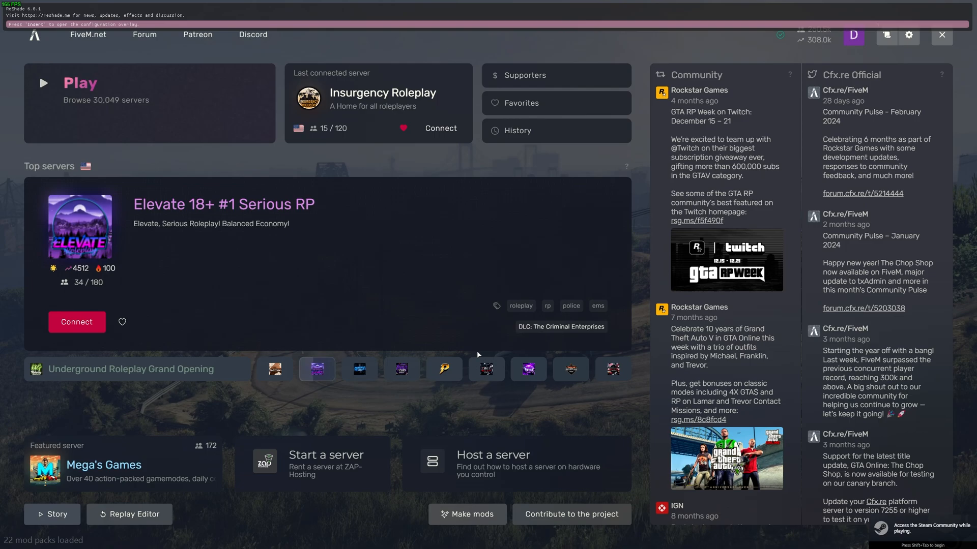
{"action": "key", "text": "insert"}
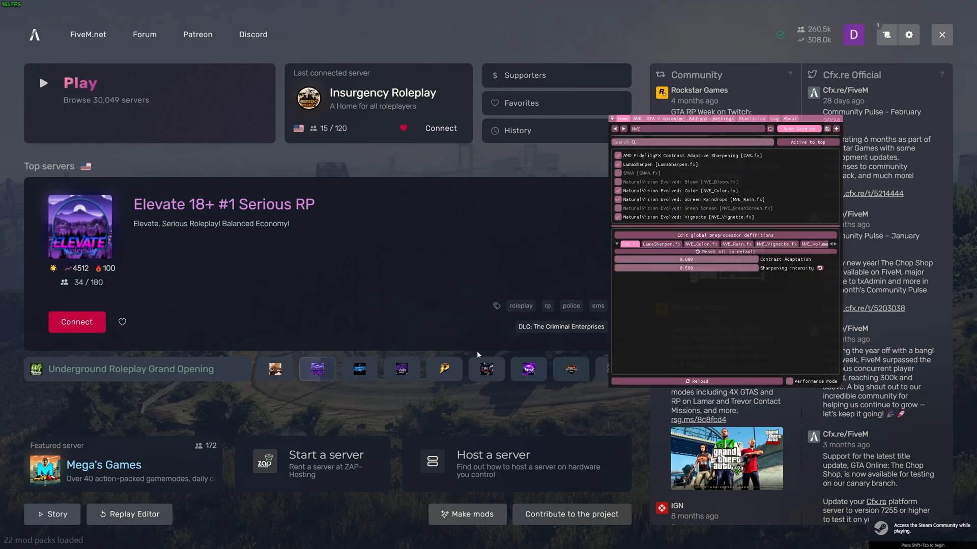
{"action": "left_click", "coordinate": [652, 119]}
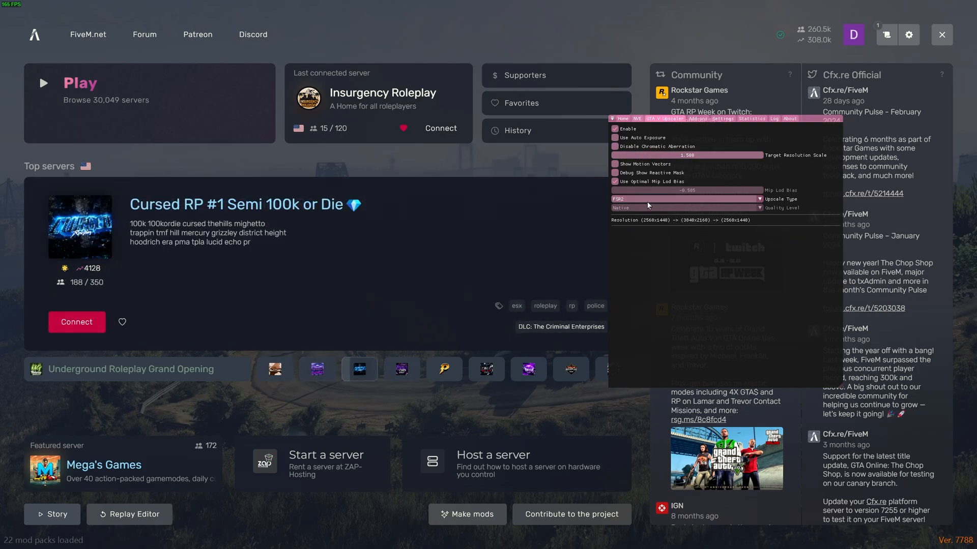
{"action": "mouse_move", "coordinate": [636, 245]}
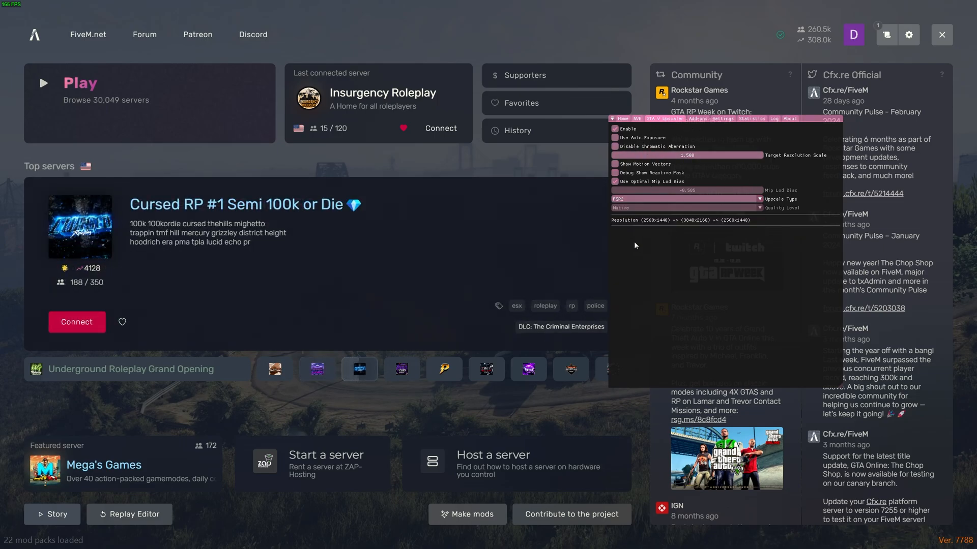